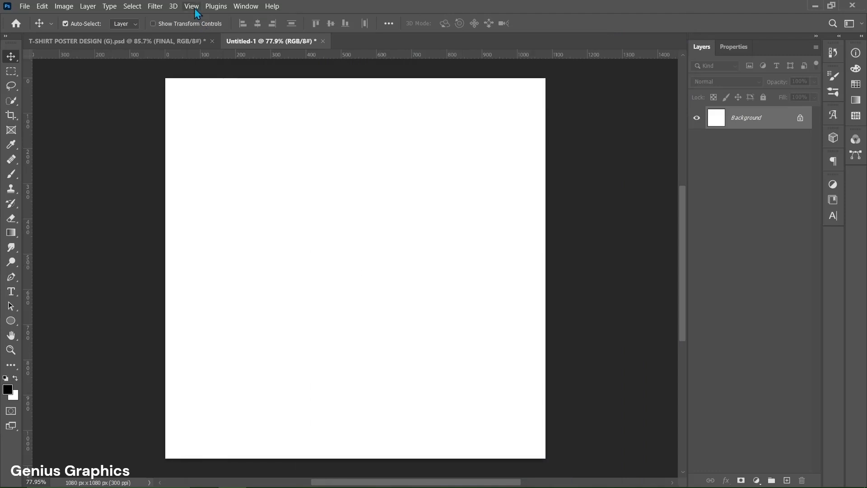
- Apply a 26 px margin guide layout and drag a centre guide across the canvas
click(191, 6)
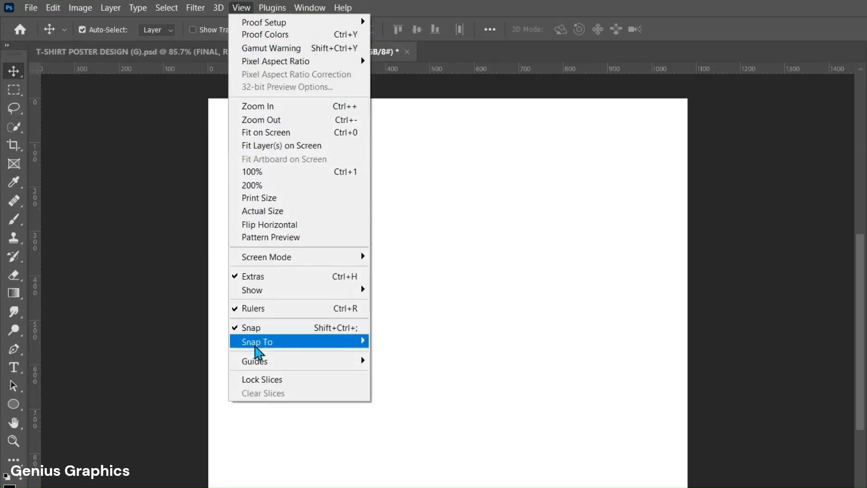
mouse_move(253, 360)
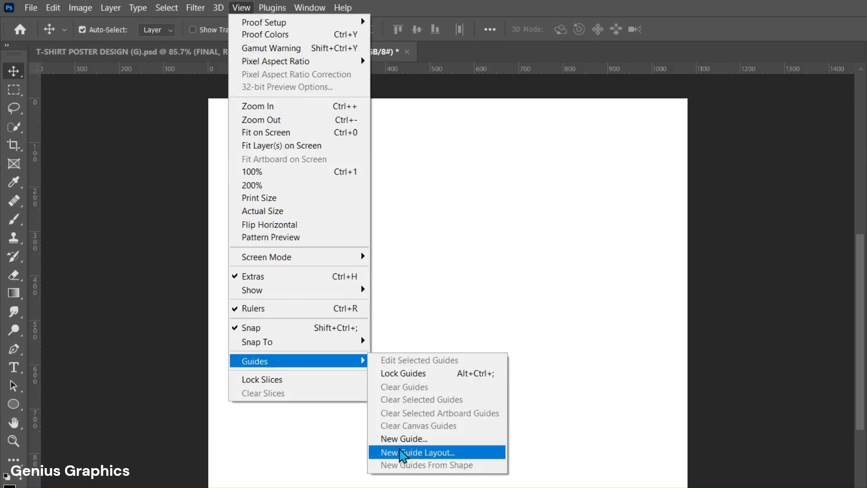
click(421, 452)
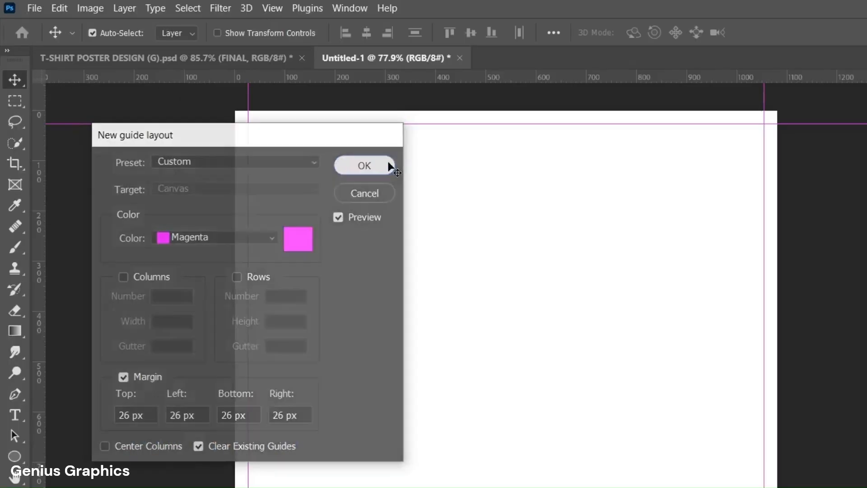
click(364, 166)
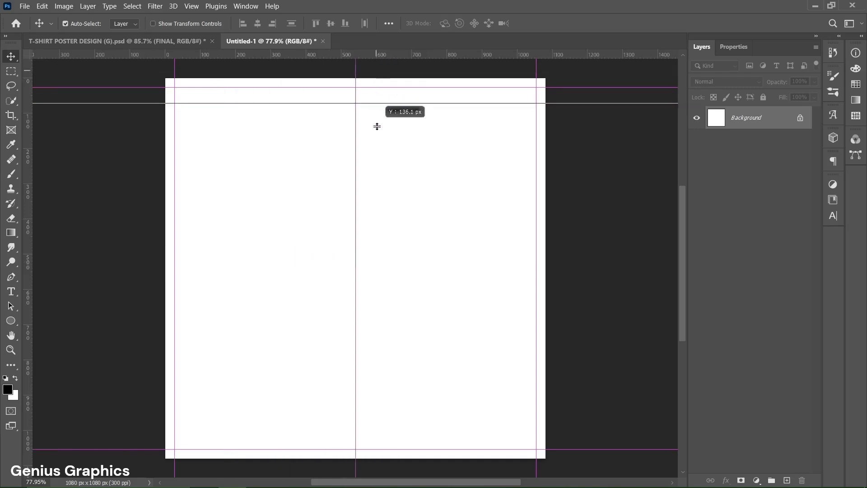
drag(377, 126, 377, 275)
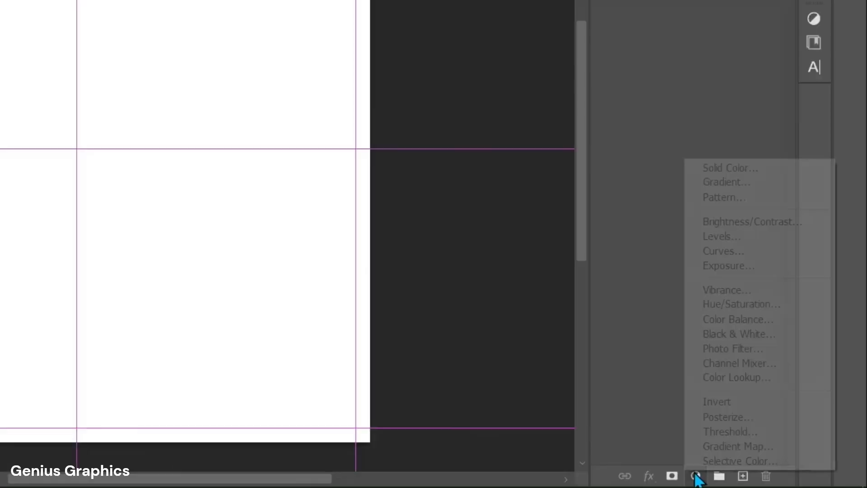
- Add a Gradient Fill layer with a light green to dark green #023618 gradient
click(726, 182)
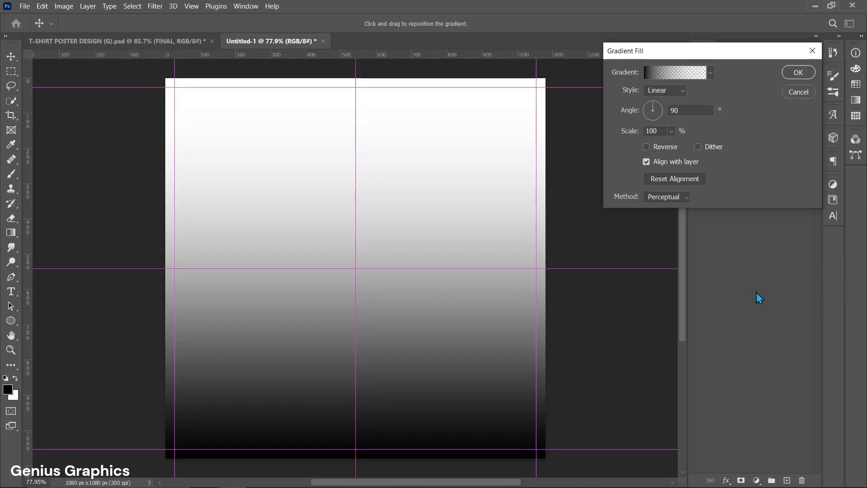
click(674, 72)
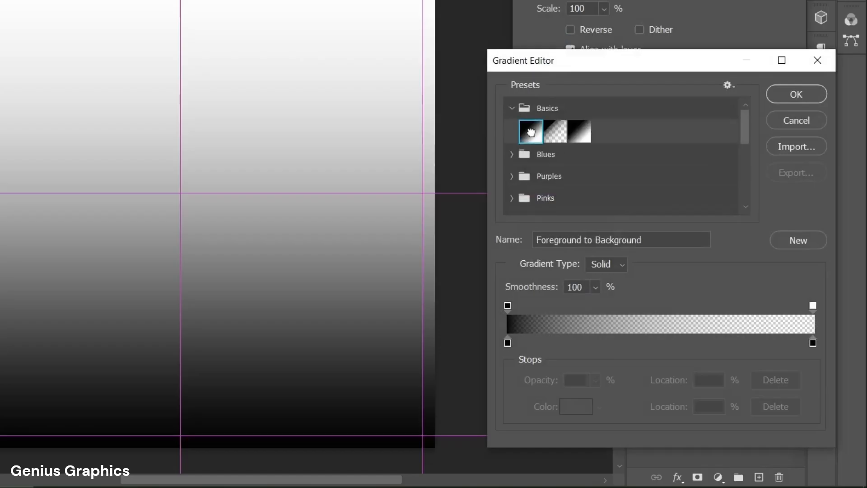
click(813, 342)
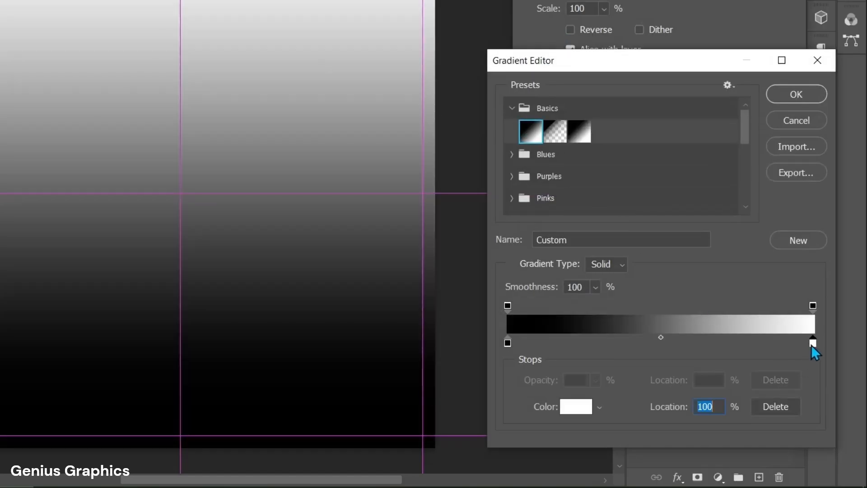
click(576, 406)
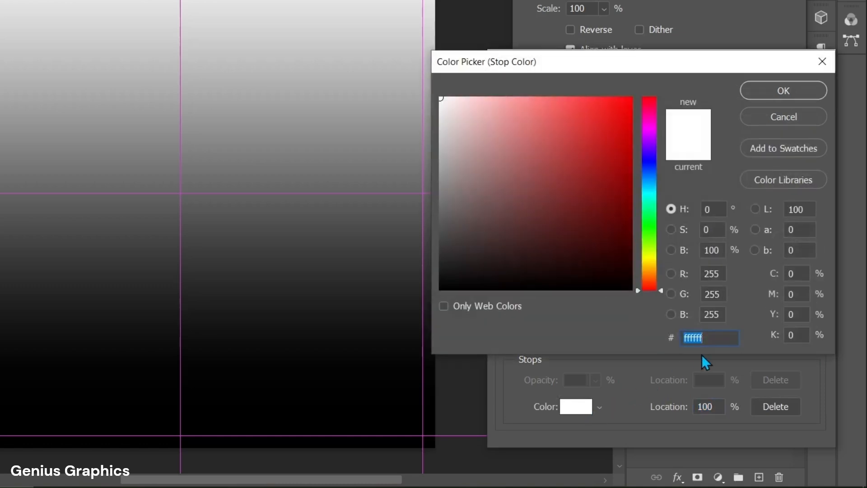
text(023618)
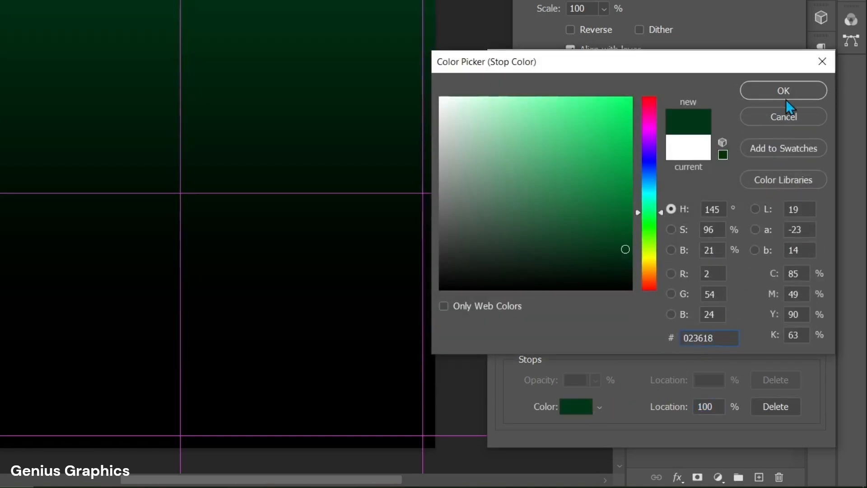
click(783, 90)
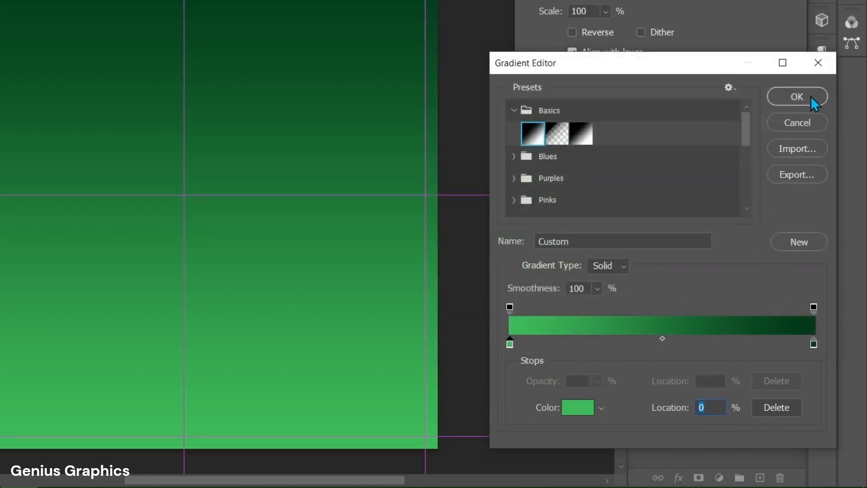
click(796, 97)
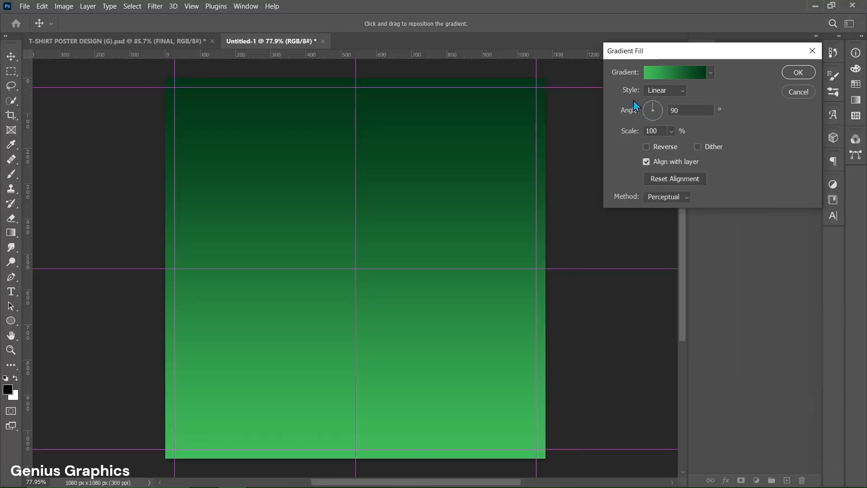
- Make the gradient Radial at 150% scale and confirm the fill
click(664, 90)
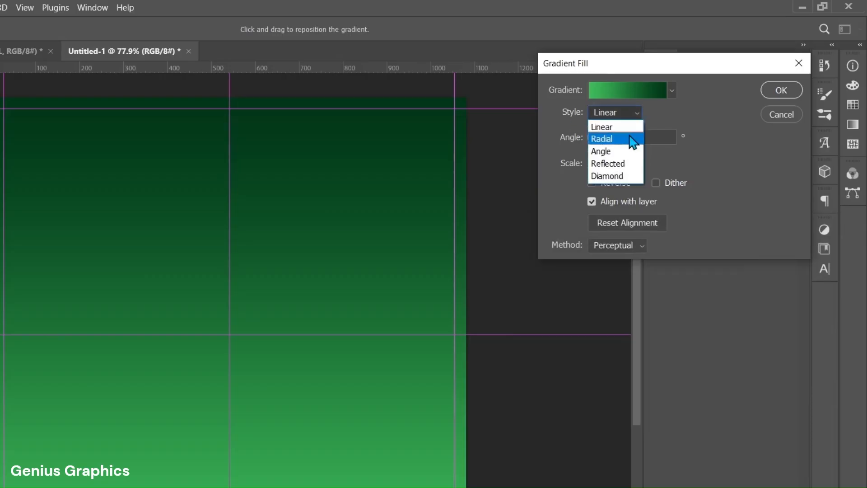
click(602, 138)
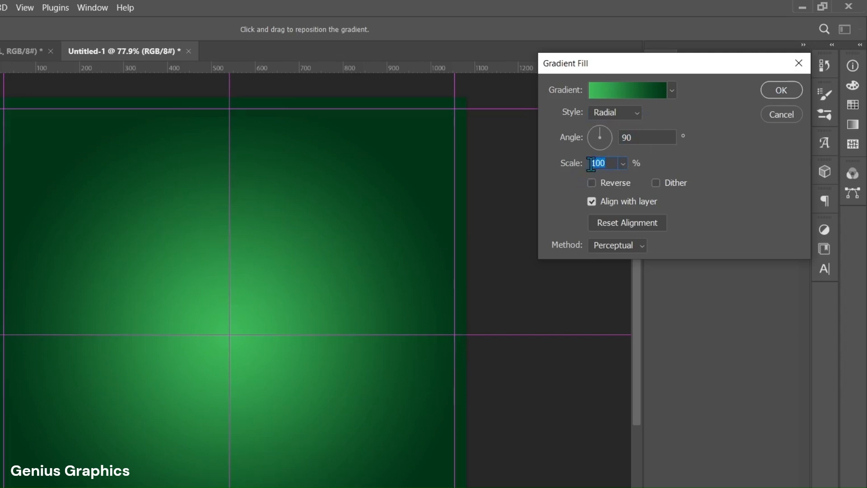
text(150)
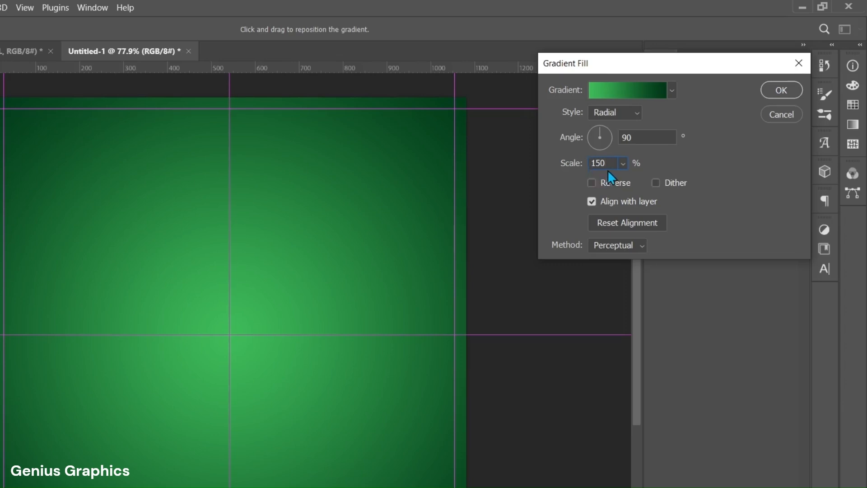
click(781, 89)
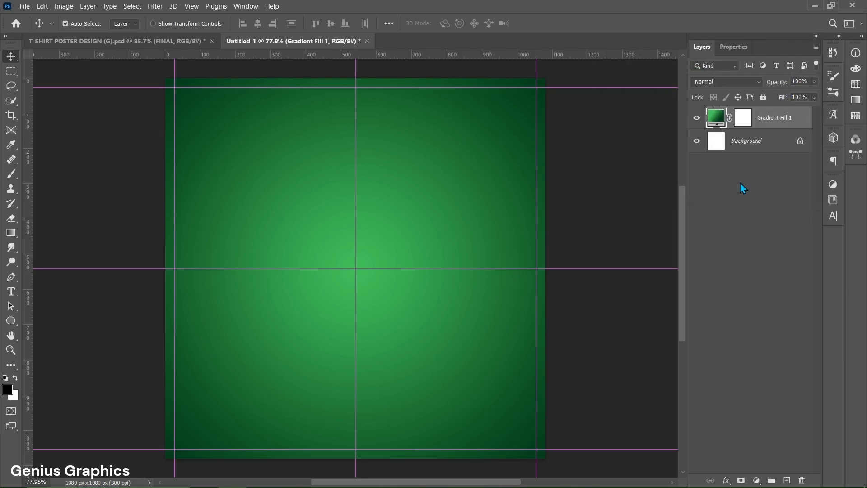
- Create a white HOODIE text layer in Plakette-Serial Bold and commit it
click(11, 292)
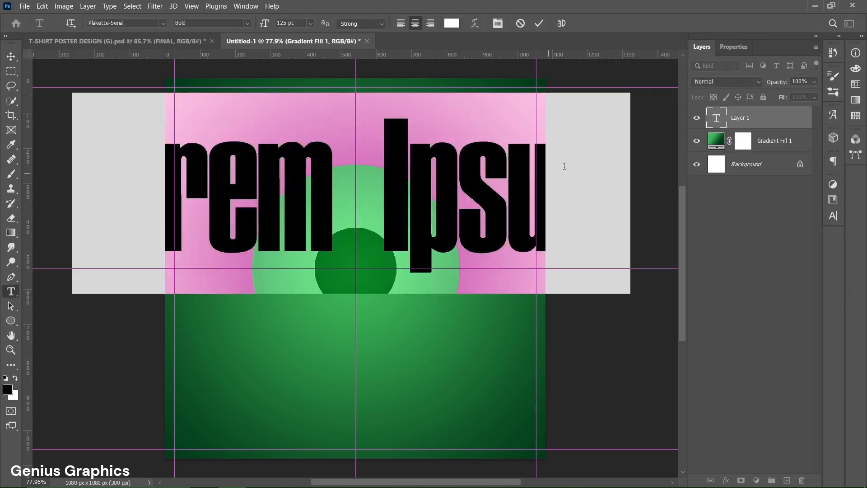
click(734, 46)
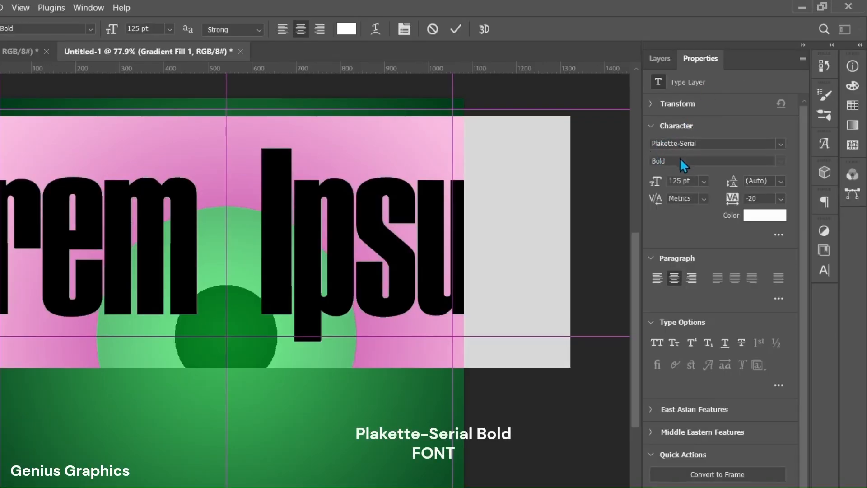
mouse_move(656, 246)
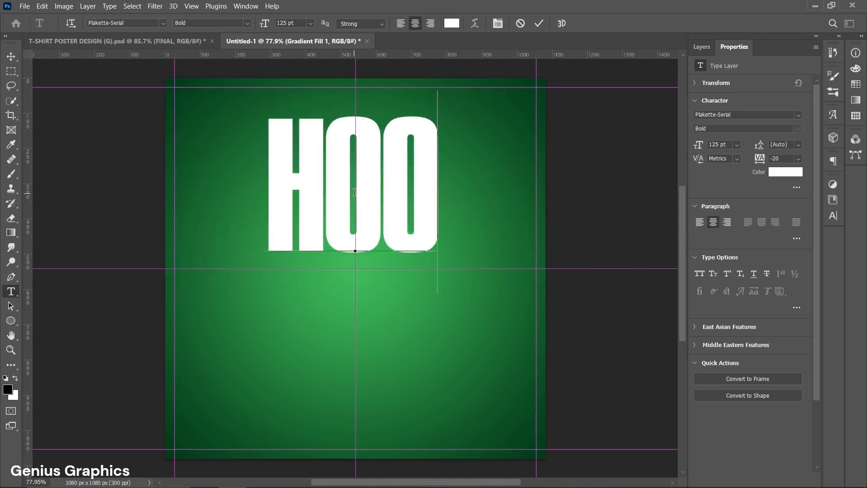
text(DIE)
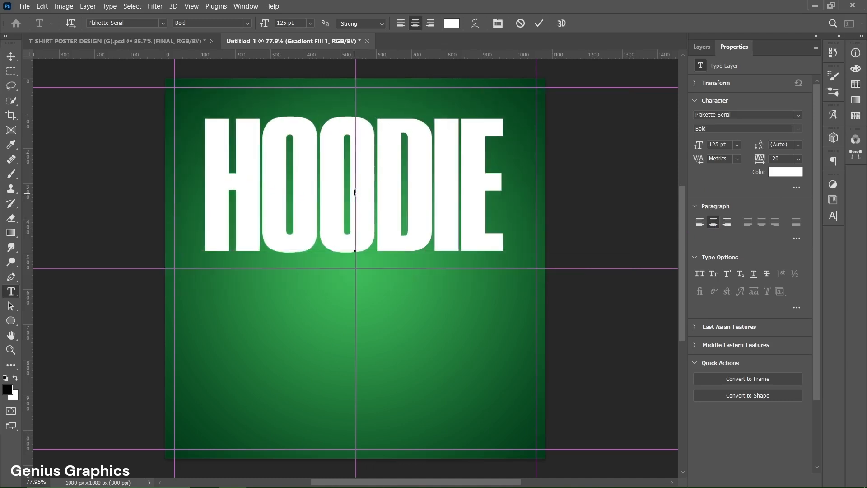
click(538, 23)
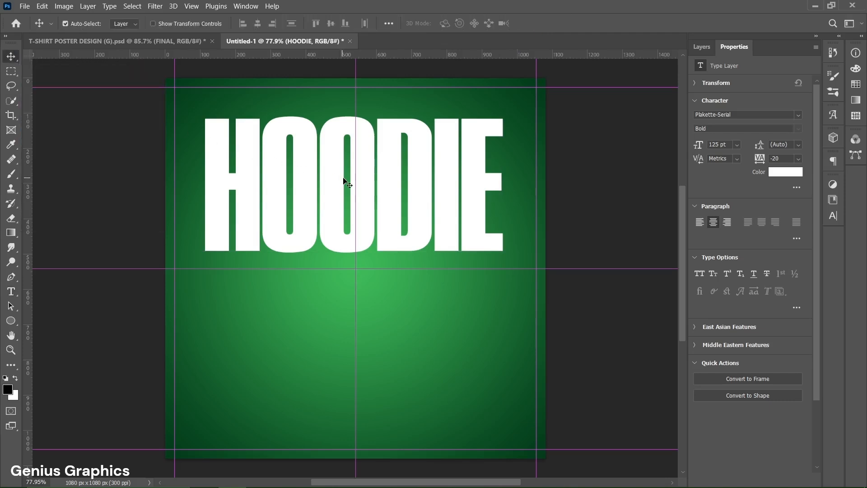
- Free-transform HOODIE upward to the top margin and stretch it taller
key(ctrl+t)
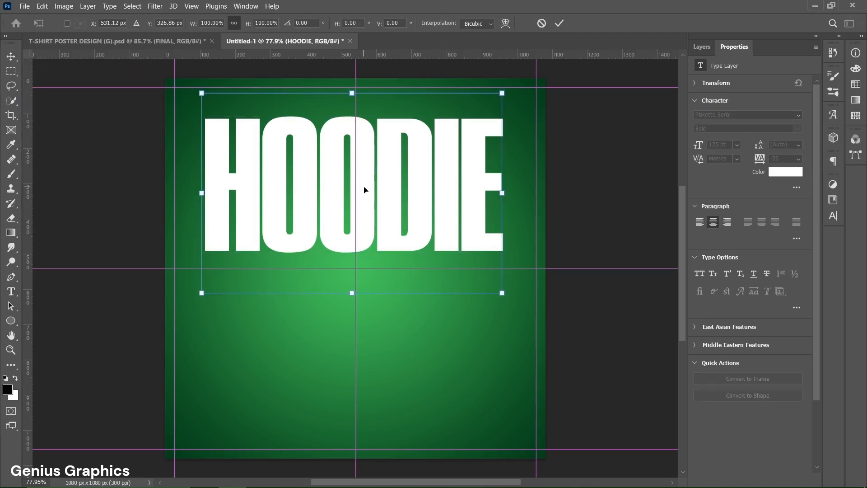
drag(365, 190, 369, 186)
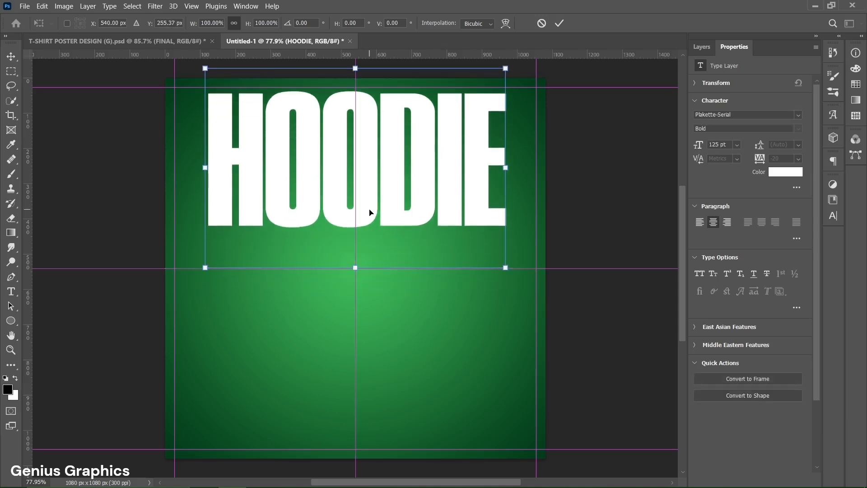
drag(356, 268, 356, 275)
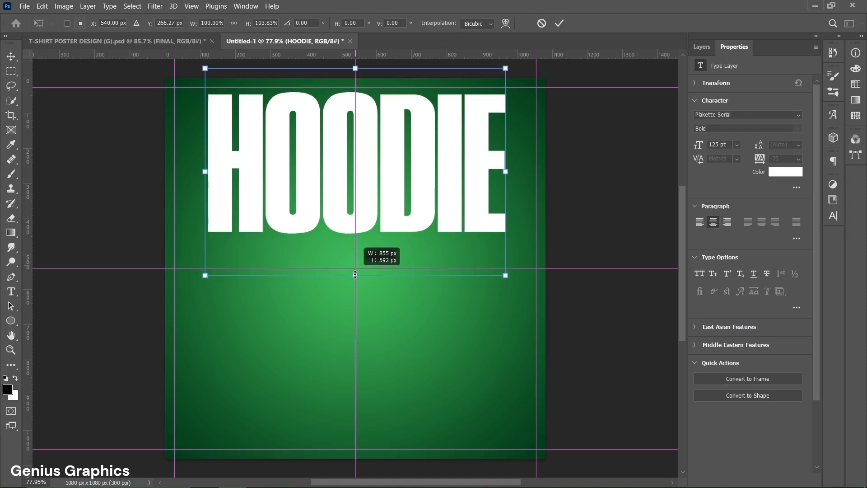
drag(354, 275, 354, 286)
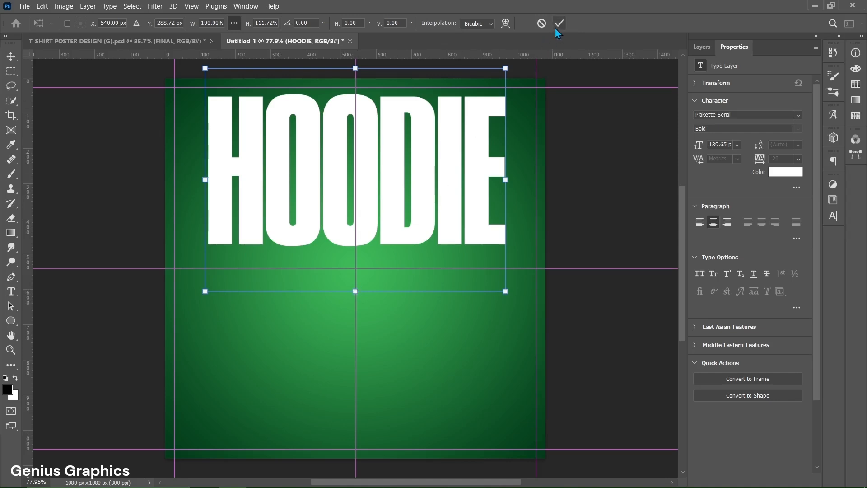
click(558, 24)
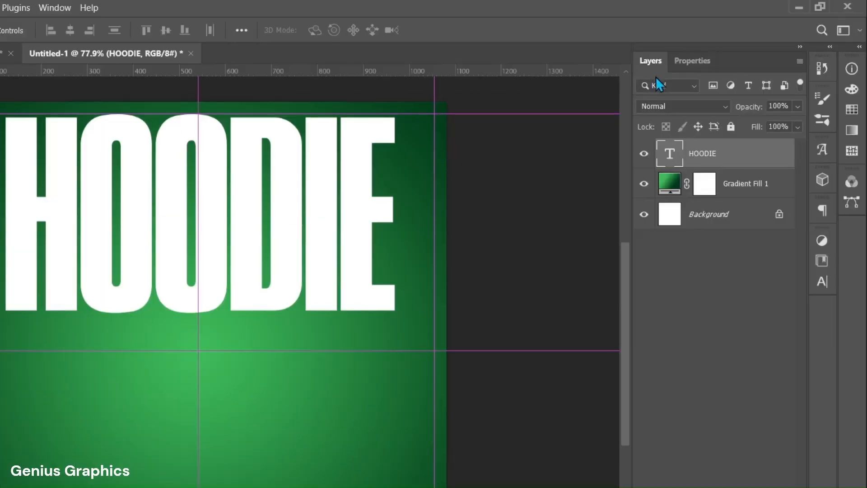
- Convert HOODIE to a smart object in Overlay blend and set its copy to 30% fill
right_click(703, 154)
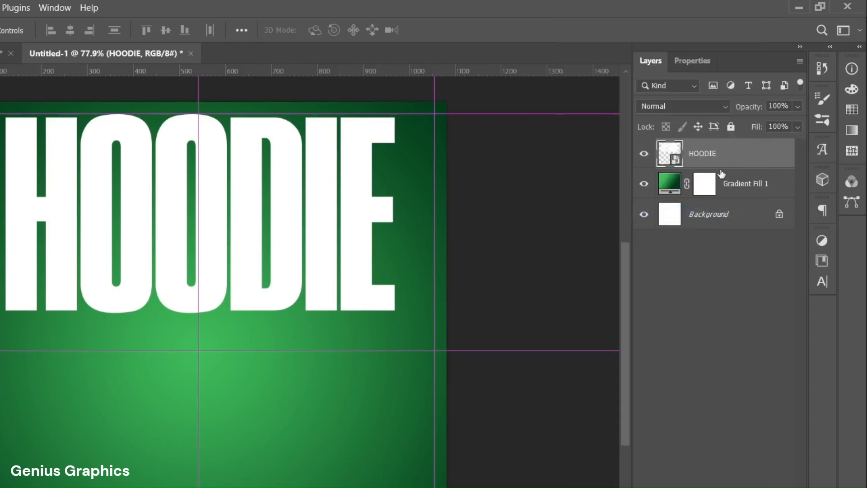
click(684, 107)
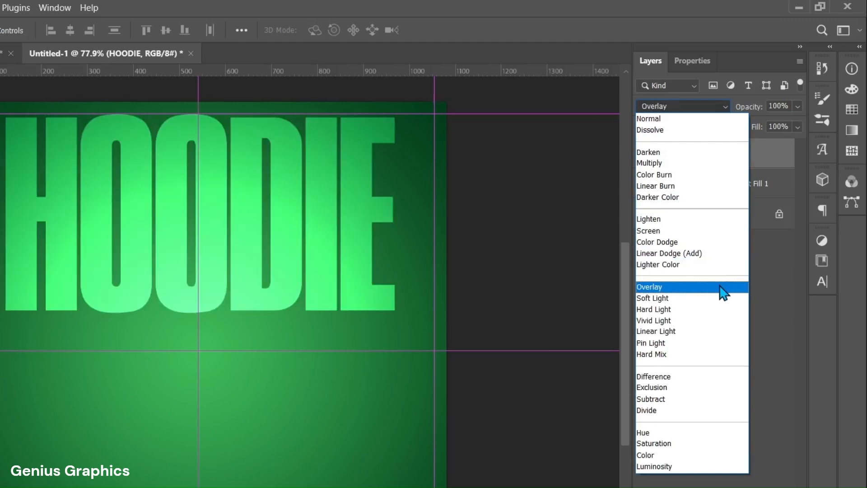
click(650, 286)
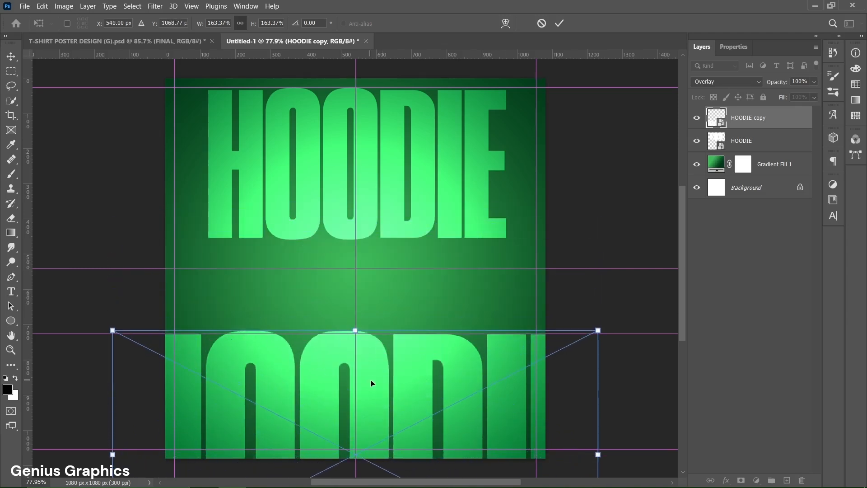
click(560, 23)
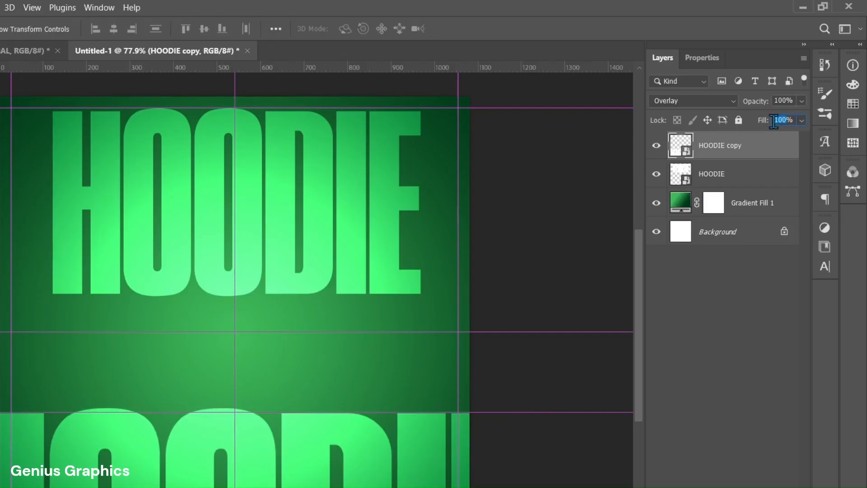
text(30)
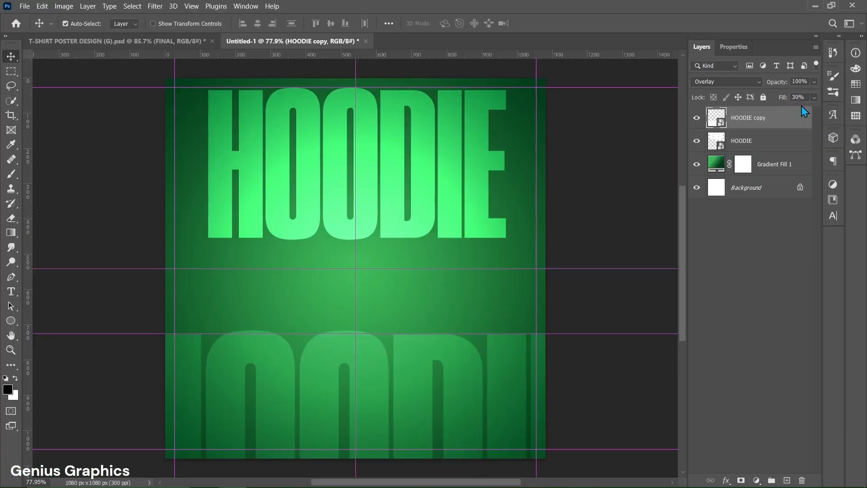
mouse_move(376, 359)
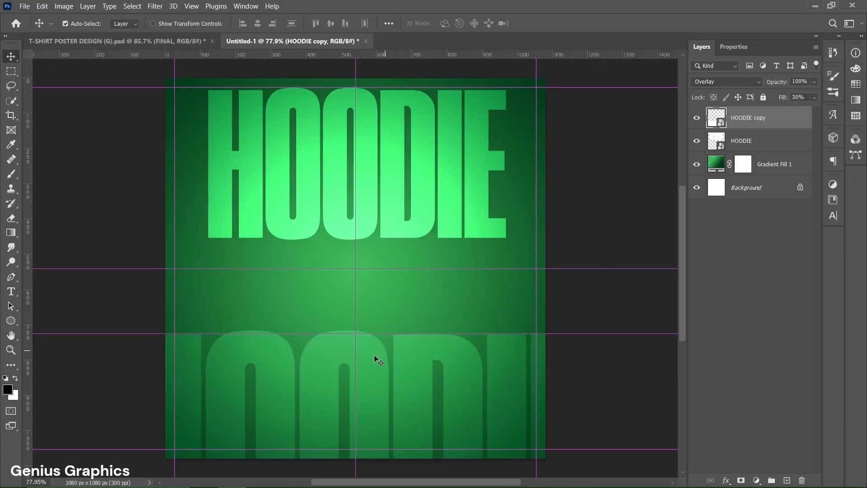
- Add a white repeating EVER LIVE text line across the middle and commit it
click(10, 292)
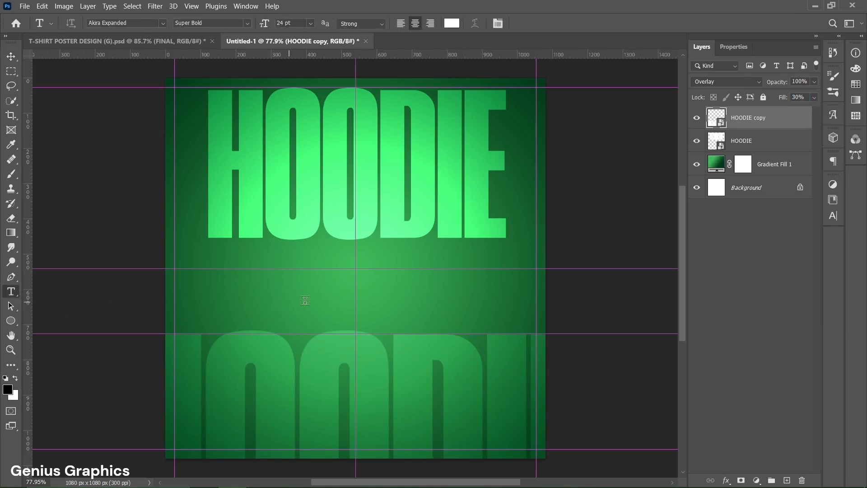
text(LOREM IPSUM)
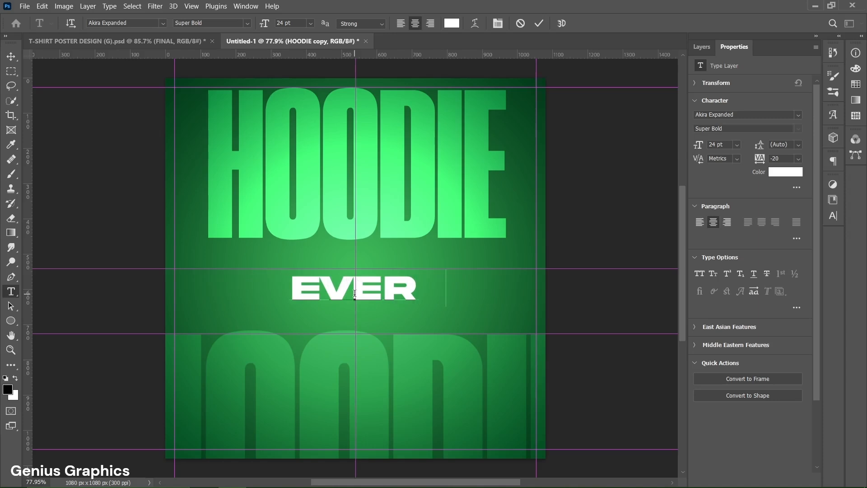
text(LIVE EV)
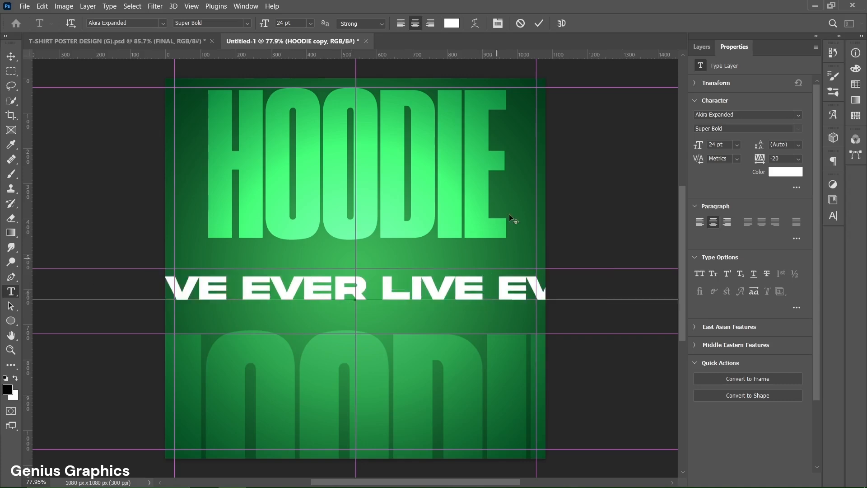
click(538, 24)
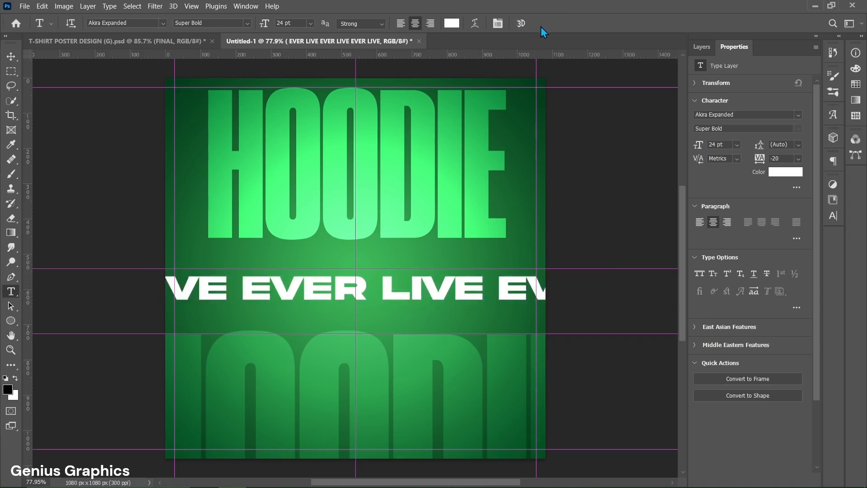
click(701, 47)
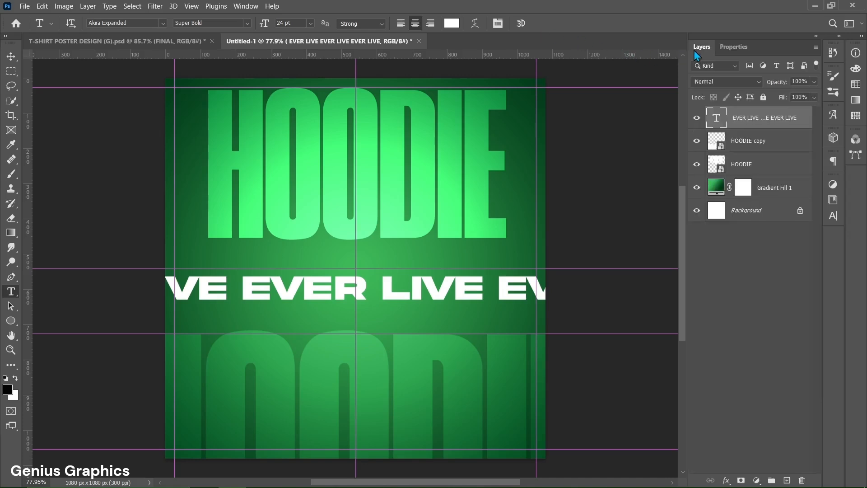
click(10, 57)
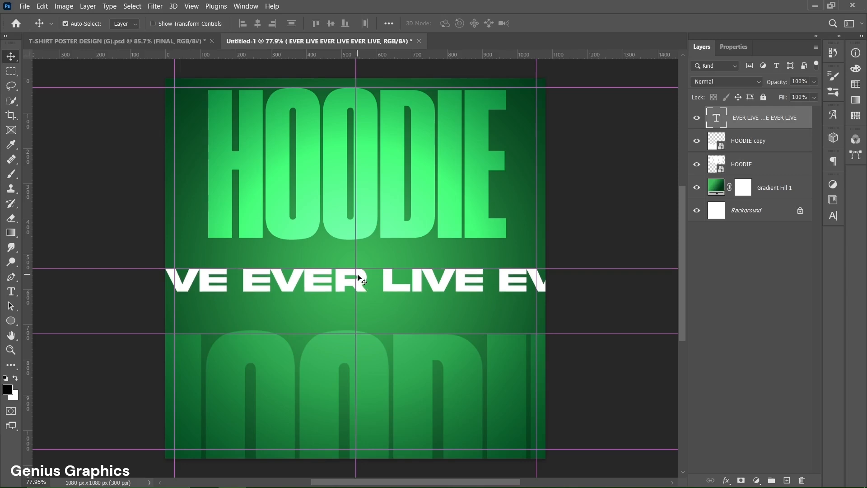
- Alt-drag a copy of the EVER LIVE line below and offset it sideways
drag(357, 279, 357, 309)
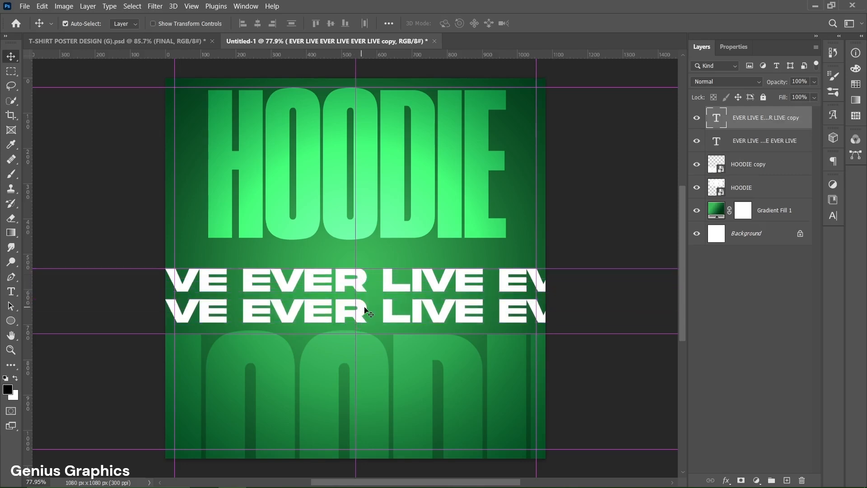
drag(365, 310, 425, 312)
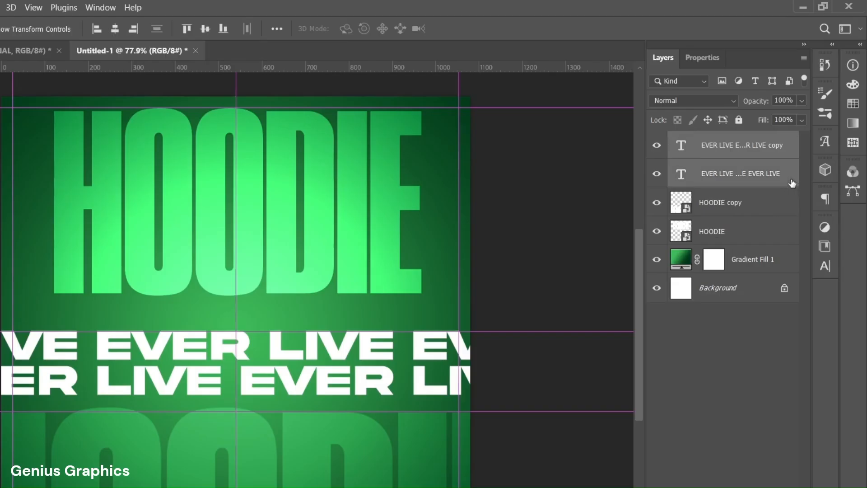
- Merge both EVER LIVE lines into one smart object and rotate it diagonally
right_click(741, 174)
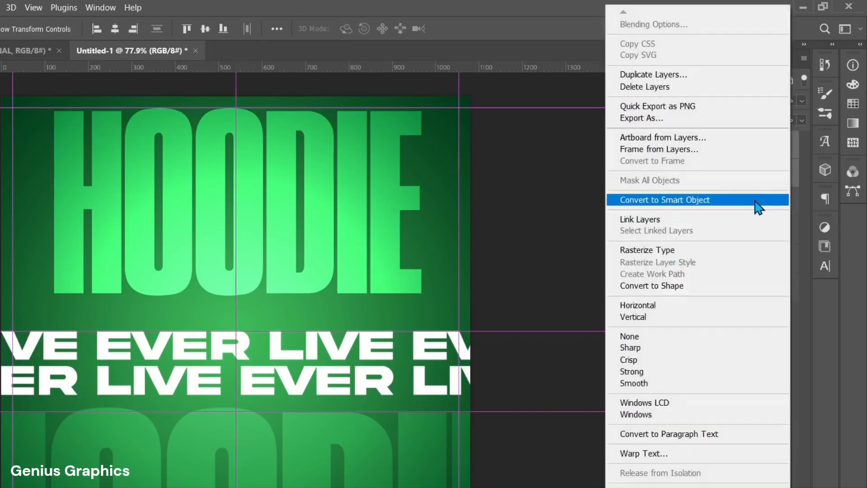
click(664, 200)
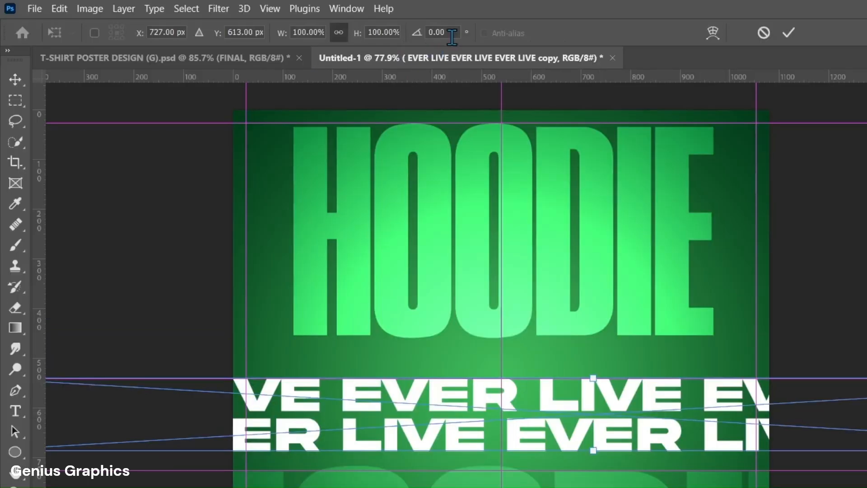
click(440, 33)
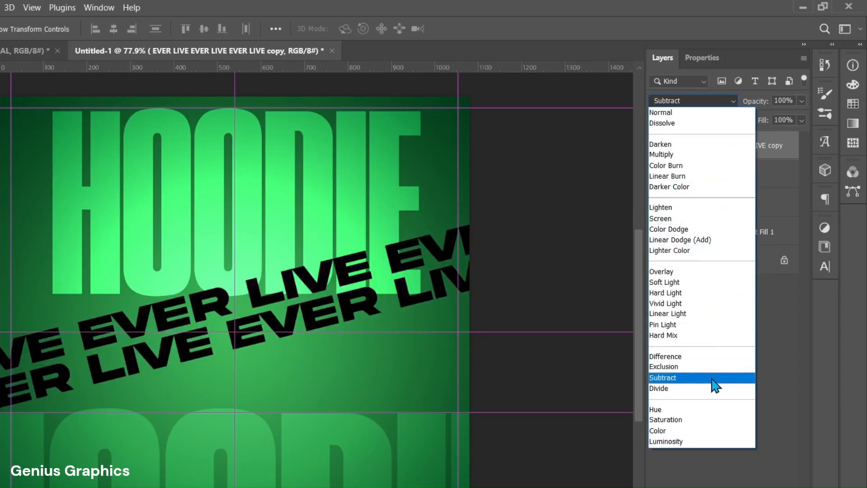
- Set the tilted EVER LIVE layer to Subtract blending with 20% fill
click(662, 378)
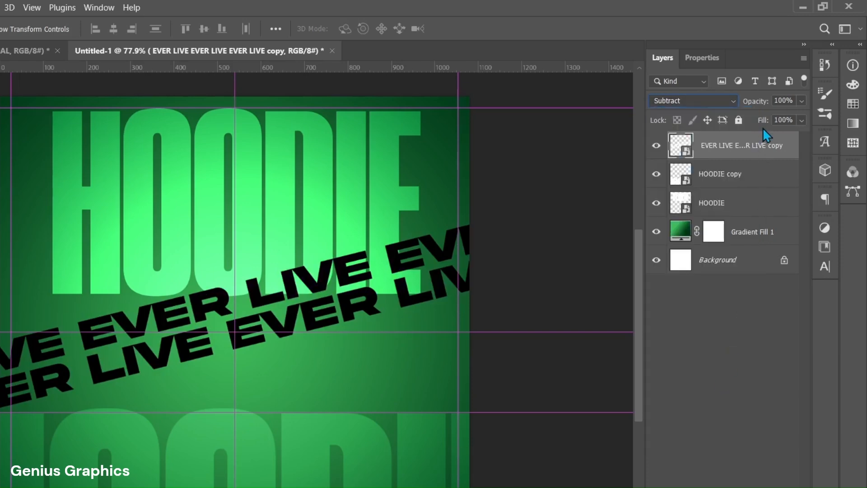
click(782, 120)
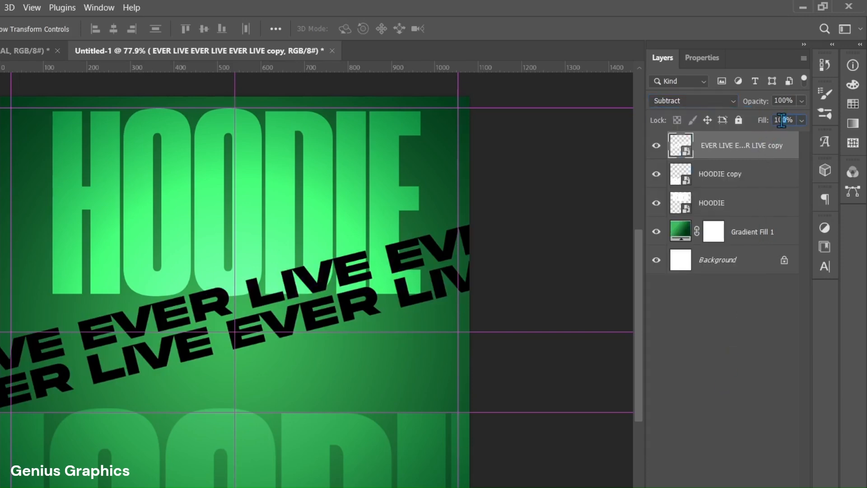
text(20)
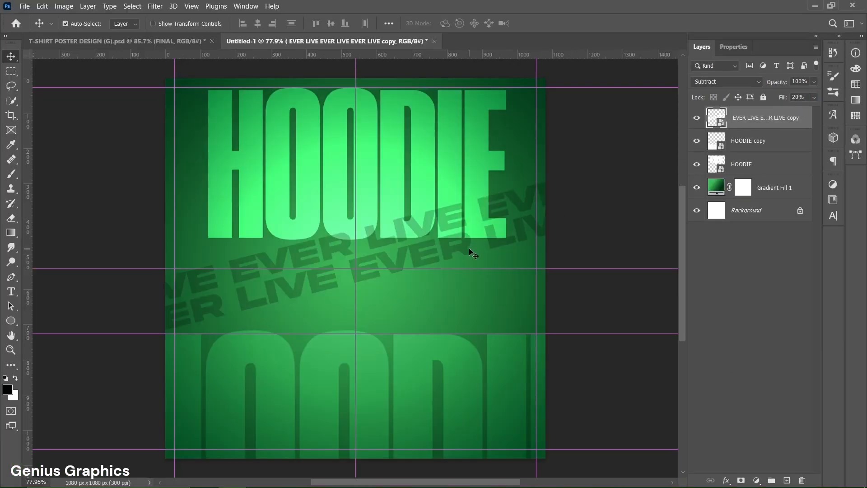
- Place the GREEN HOODIE image as an embedded layer centred on the poster
click(24, 6)
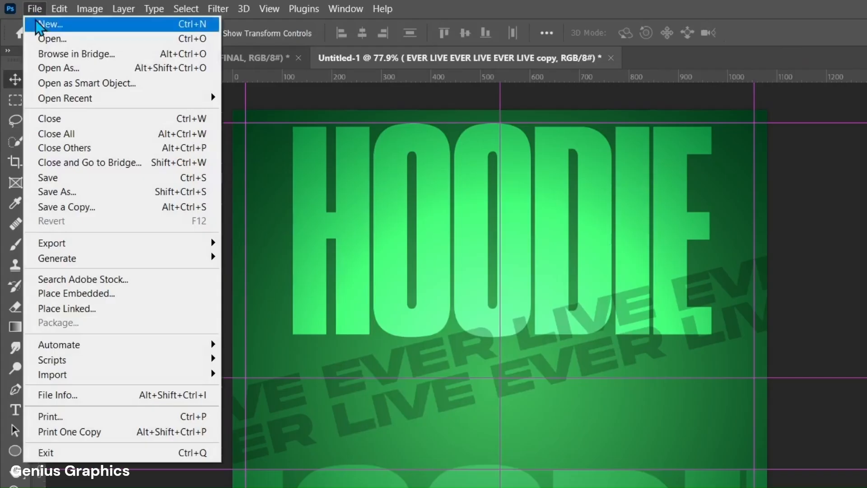
click(76, 293)
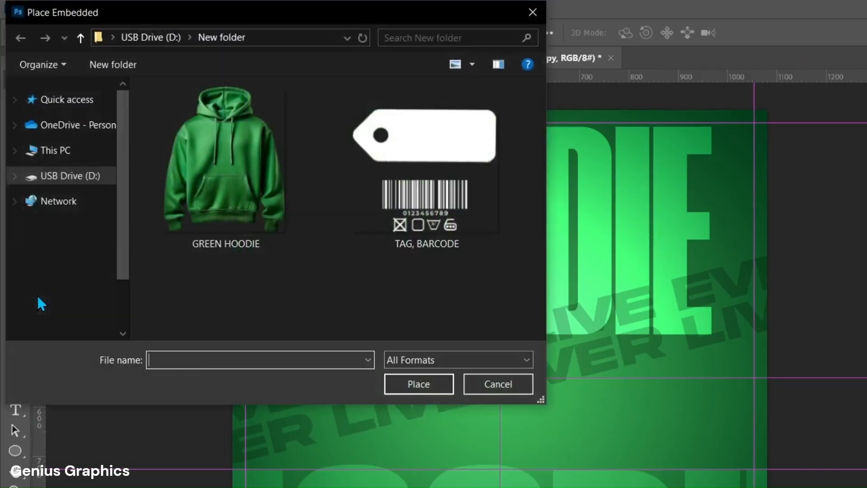
click(225, 166)
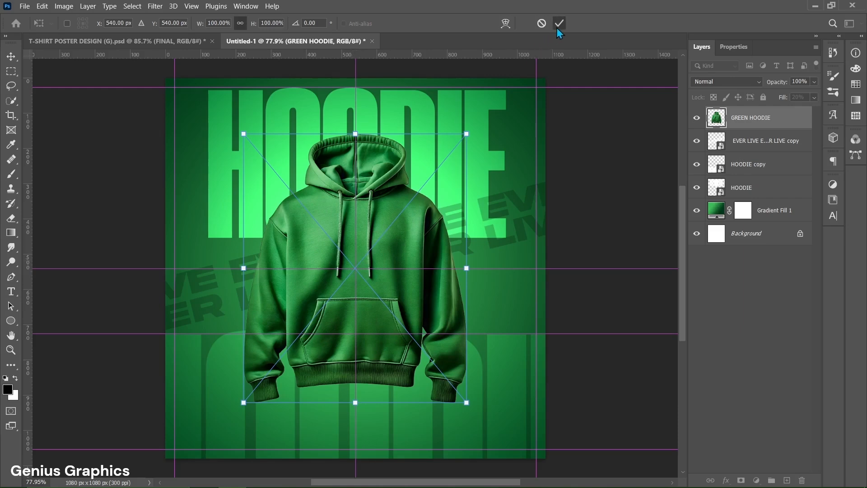
click(559, 23)
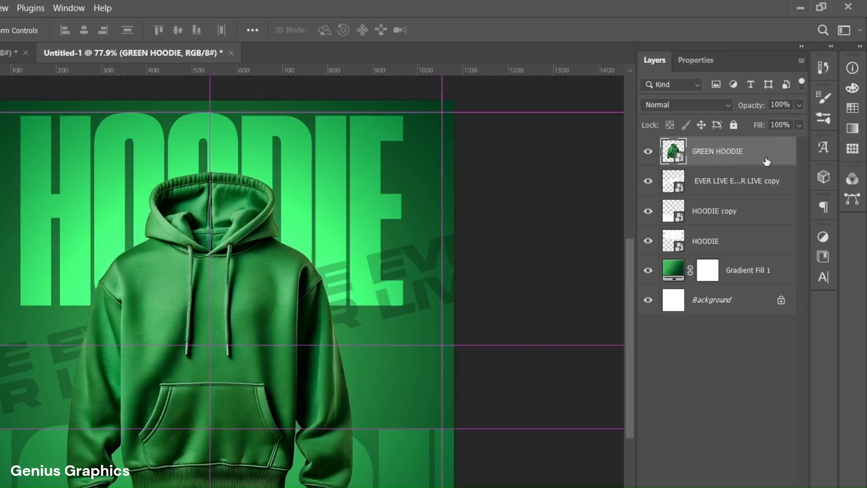
- Apply a Multiply drop shadow at 45% opacity, -90° angle, size 95, colour #034914 to the GREEN HOODIE layer
double_click(672, 151)
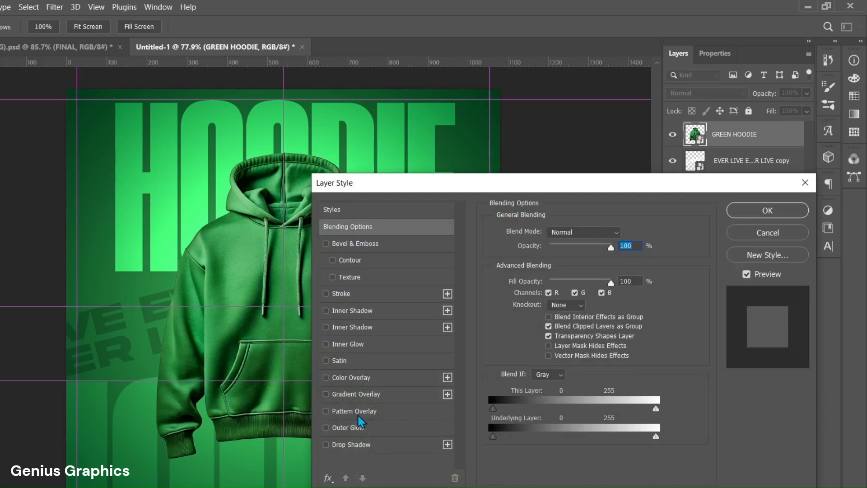
click(352, 444)
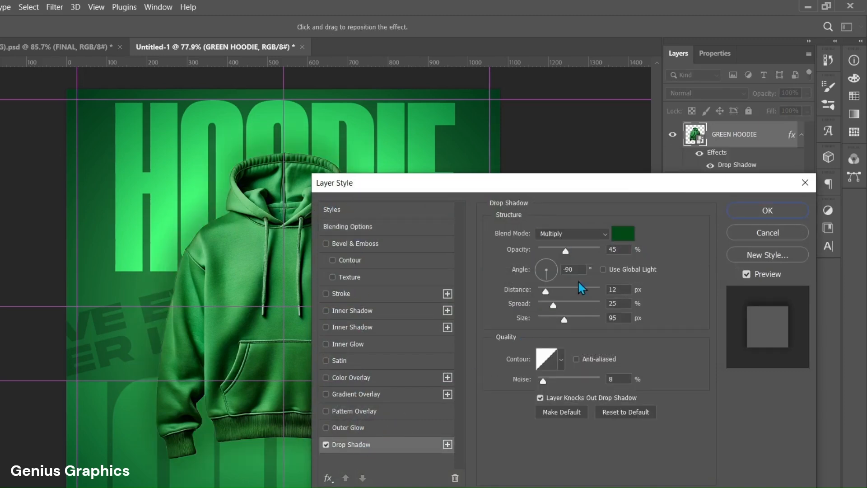
click(622, 233)
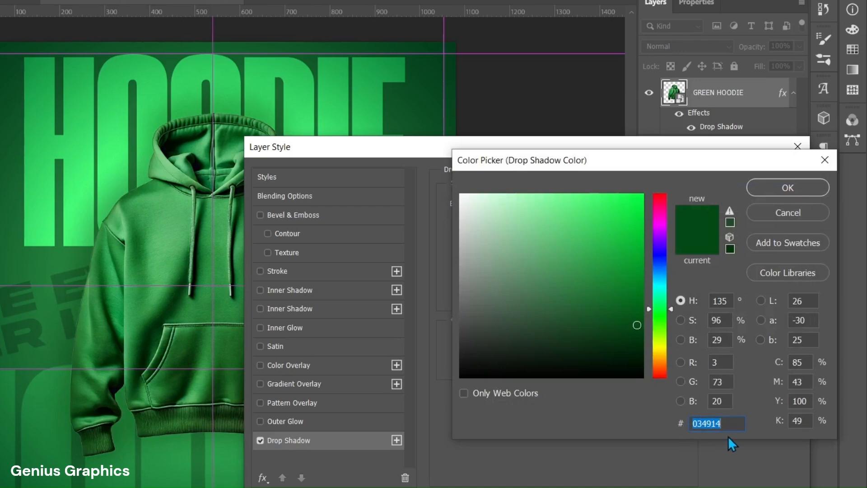
click(787, 187)
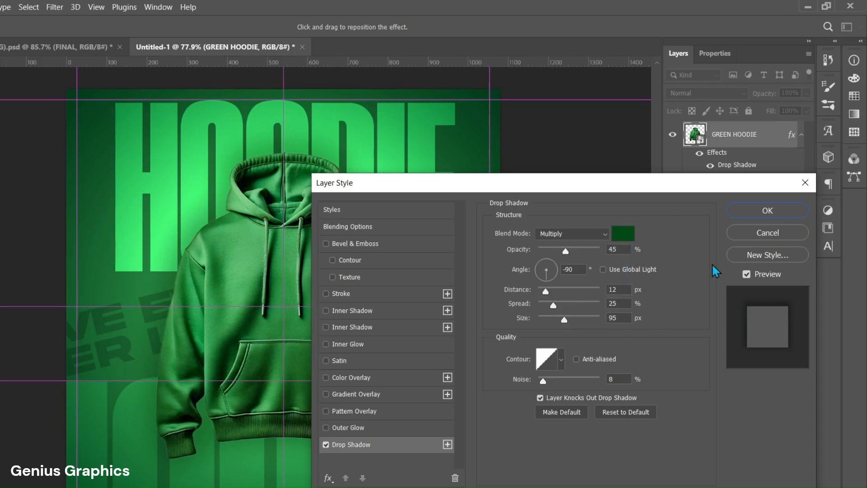
click(767, 210)
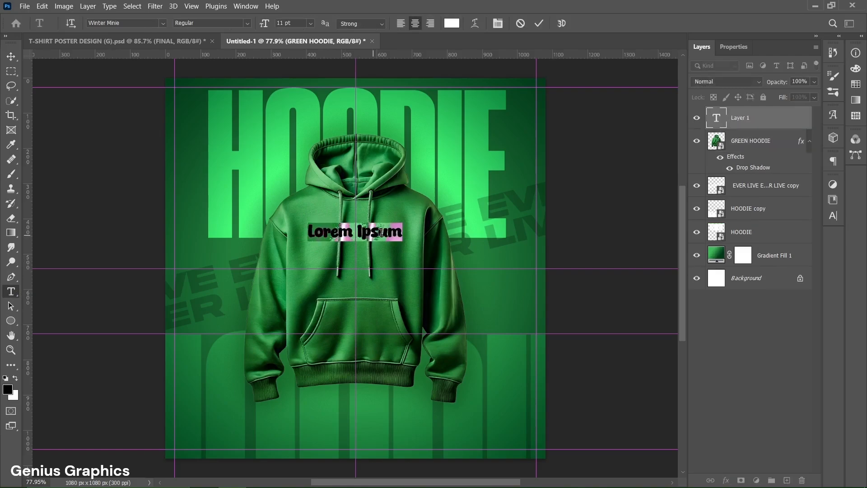
- Add white LOOSE FIT text on the hoodie chest and convert its layer to a smart object
click(734, 46)
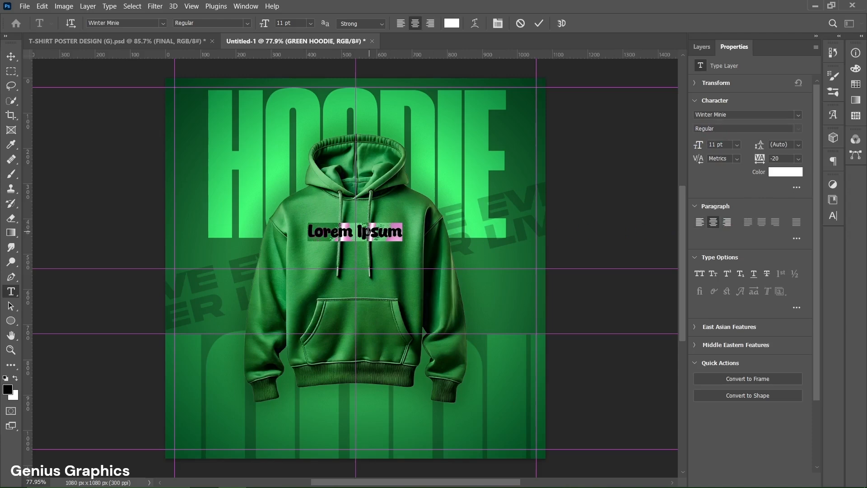
text(LOOSE FI)
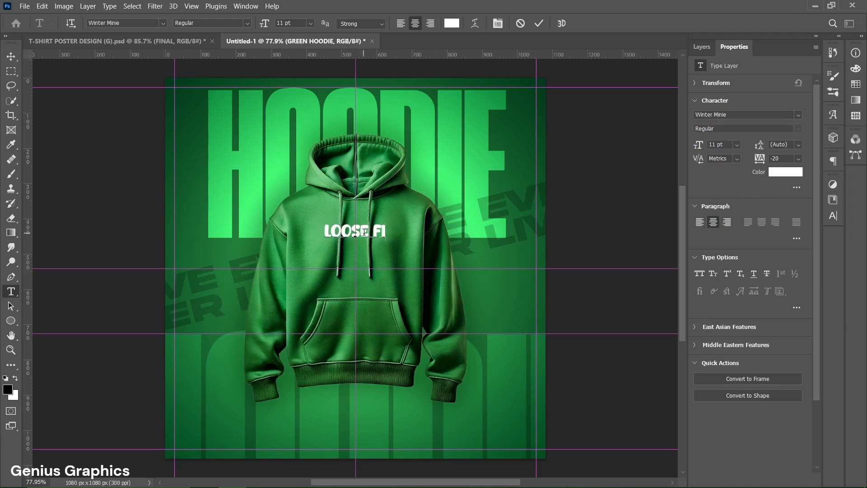
click(538, 23)
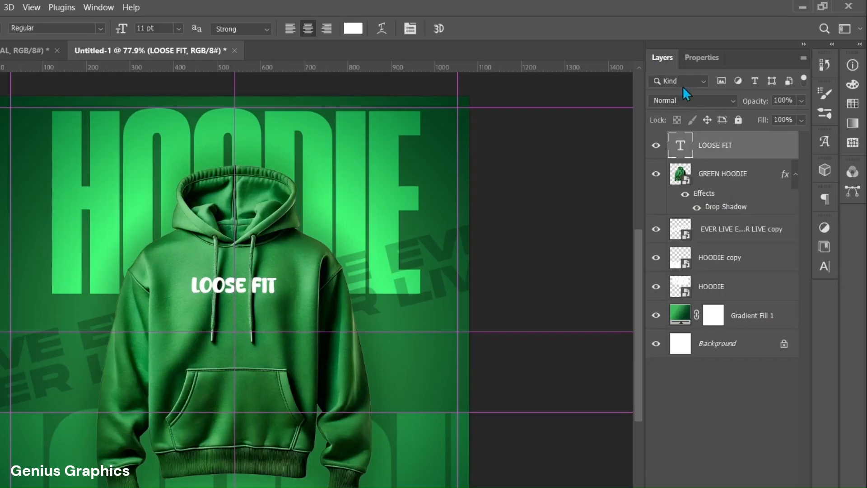
right_click(714, 144)
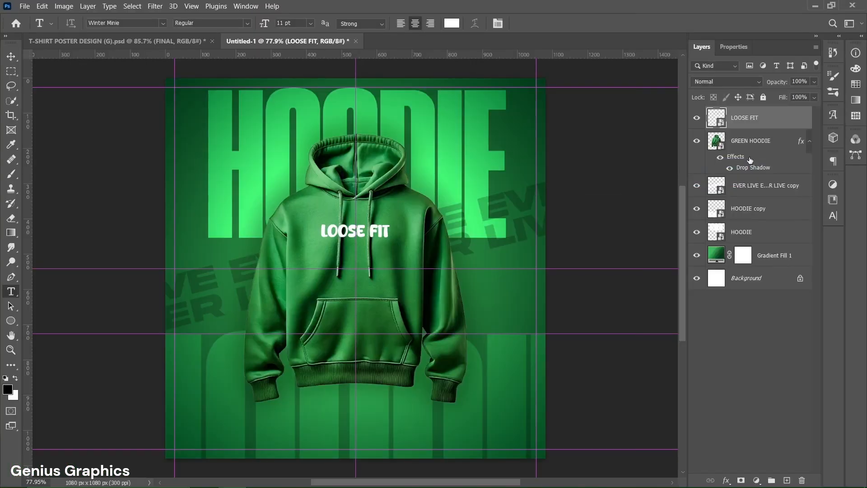
- Move the LOOSE FIT text to the hoodie's upper left chest
click(10, 56)
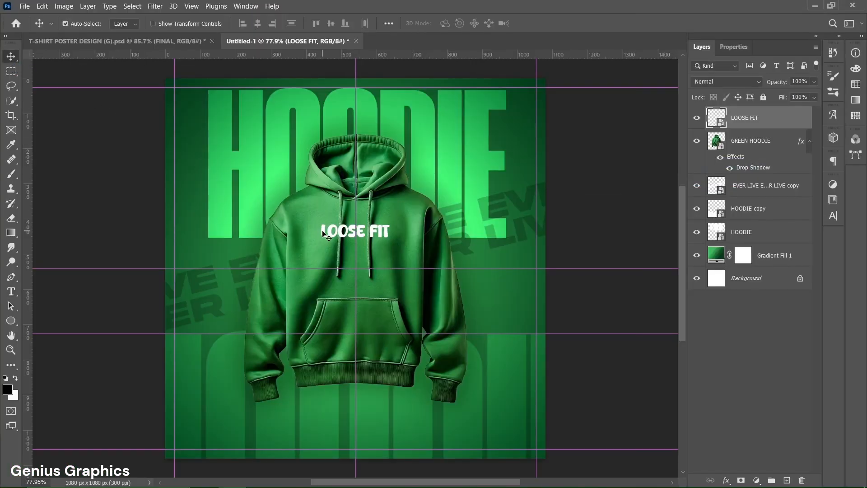
drag(354, 230, 242, 249)
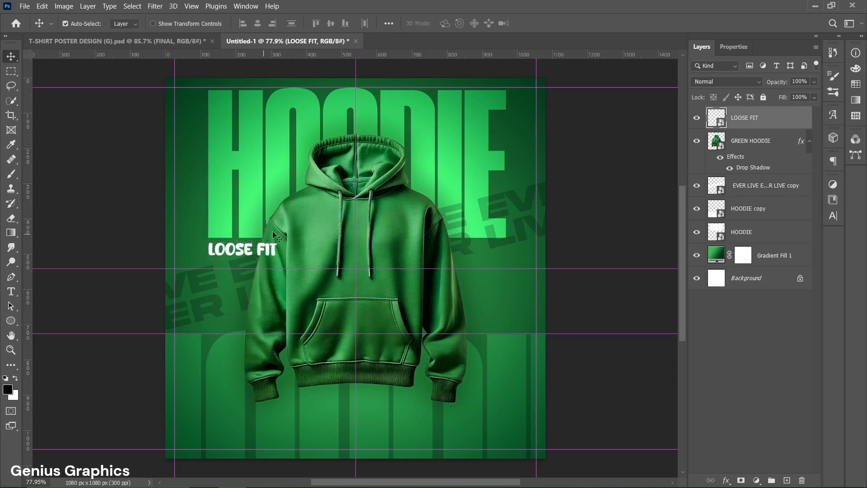
click(10, 292)
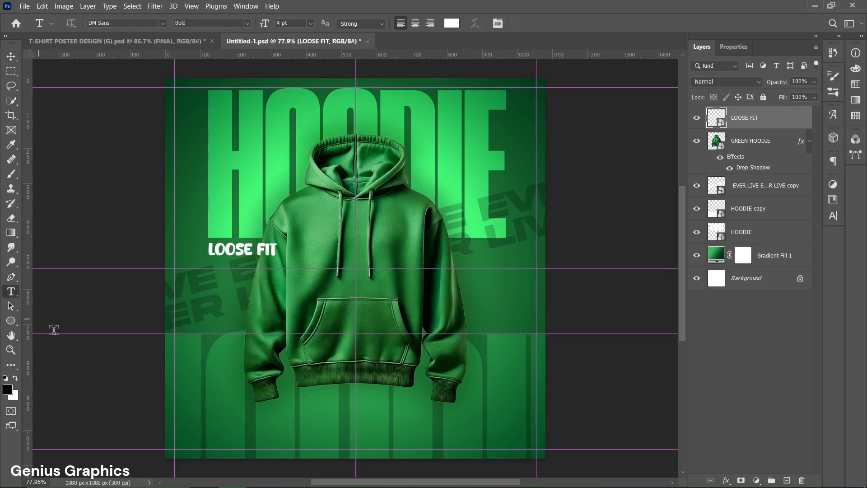
- Create a bottom-left paragraph box with 'Available in all sizes' heading and hoodie details in DM Sans Bold, first line enlarged
drag(173, 426, 312, 452)
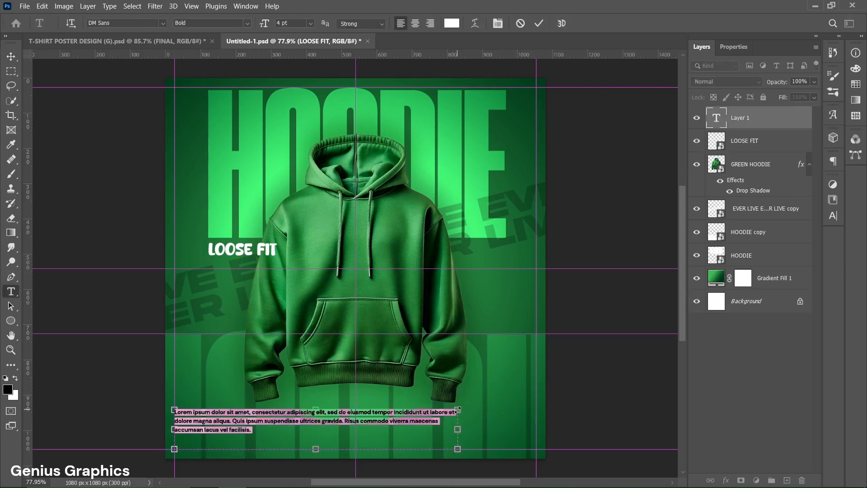
click(734, 46)
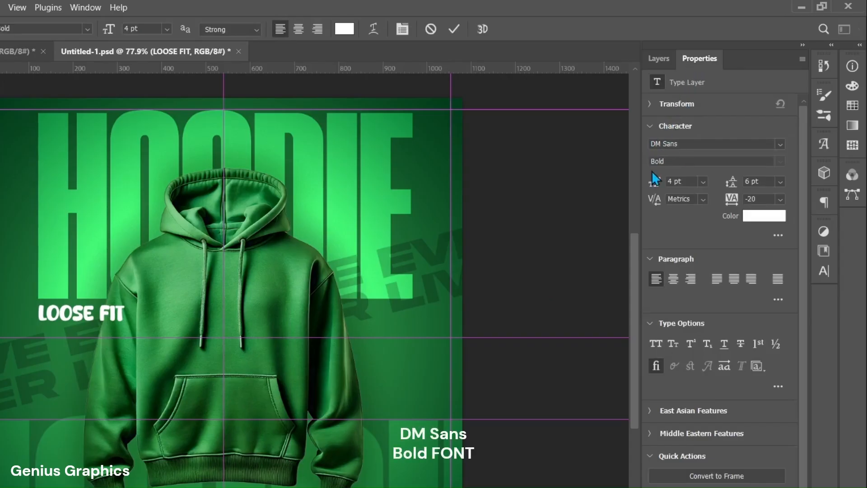
mouse_move(667, 243)
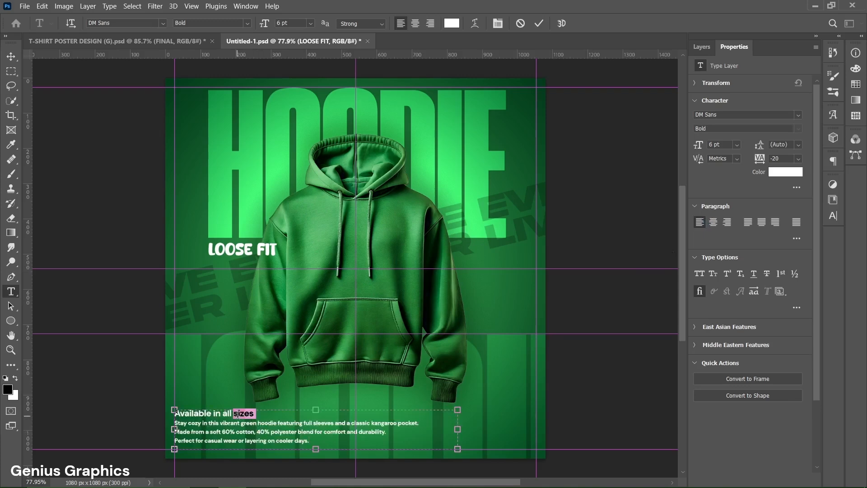
triple_click(215, 413)
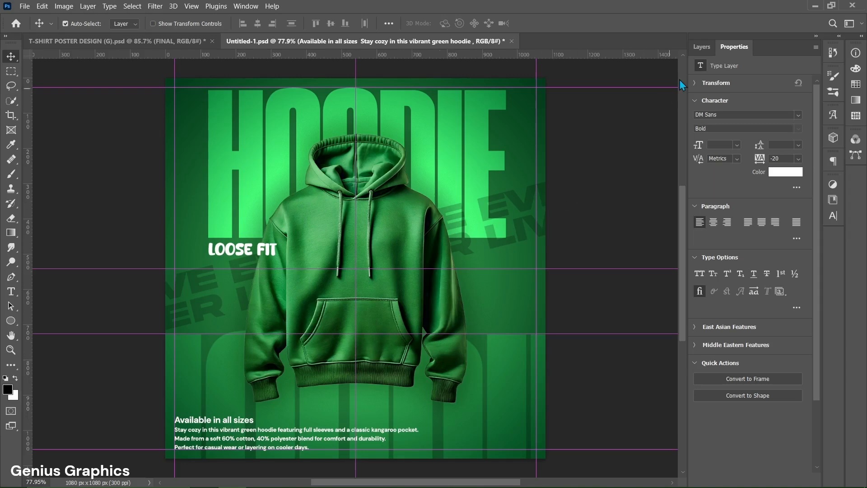
click(701, 46)
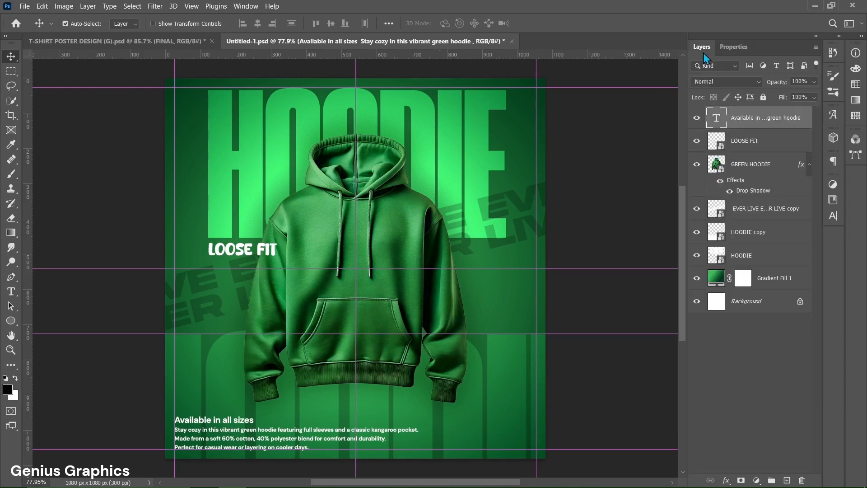
click(24, 7)
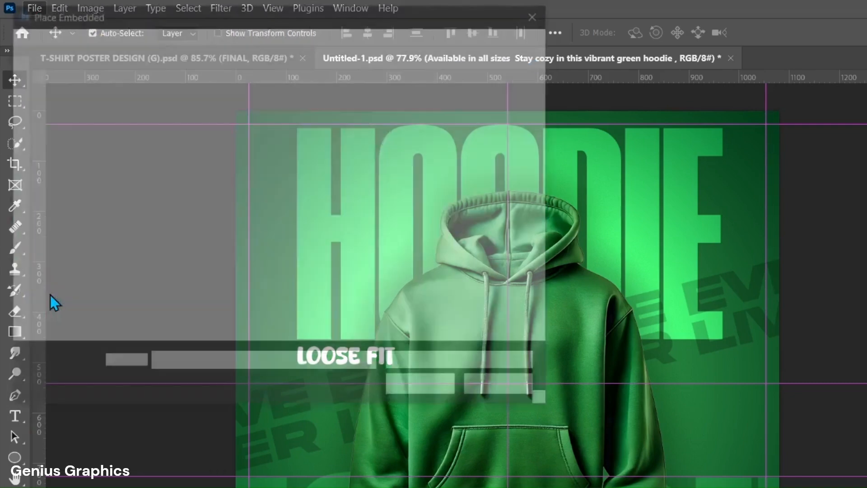
- Place the TAG, BARCODE file as embedded and rasterize its layer
click(432, 160)
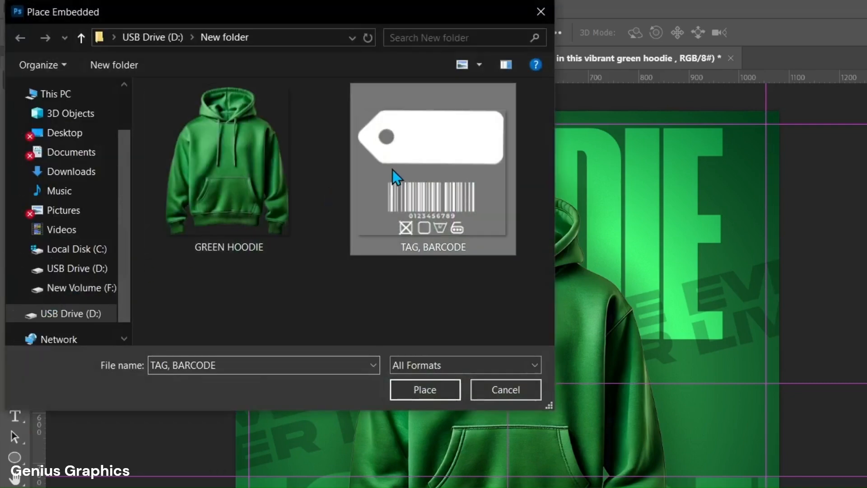
click(425, 390)
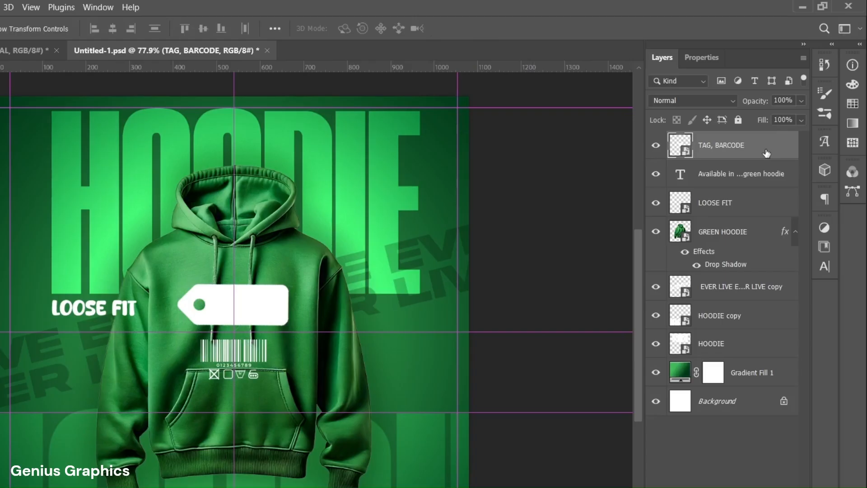
right_click(719, 144)
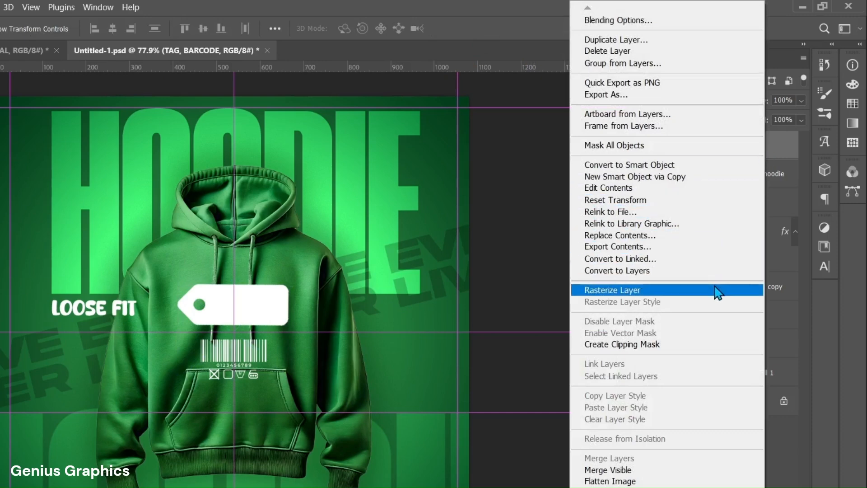
click(611, 290)
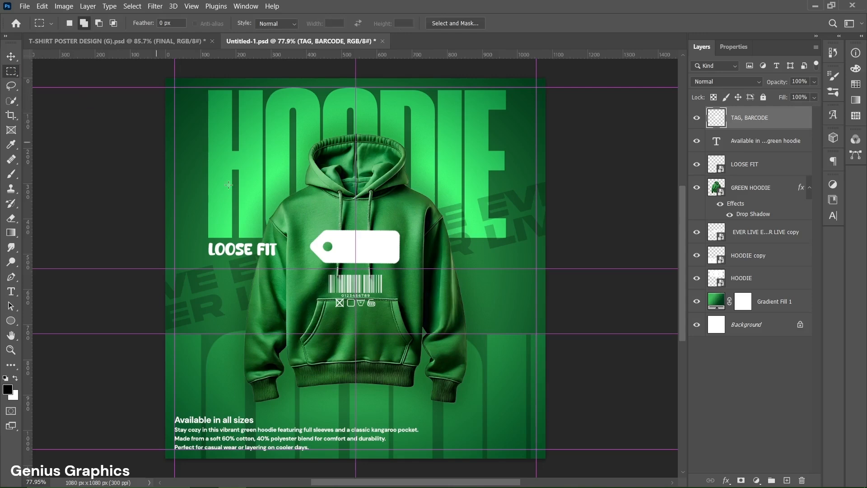
- Cut the tag to its own layer and move the barcode to the bottom-right corner
drag(315, 215, 415, 270)
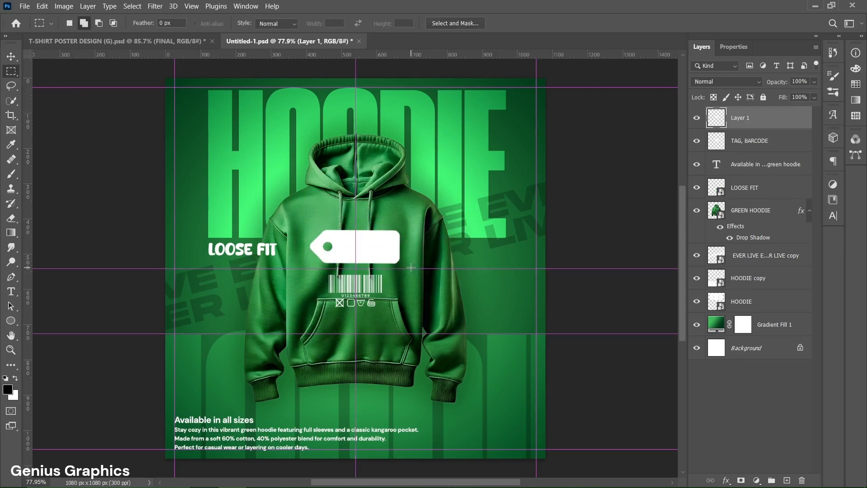
click(751, 141)
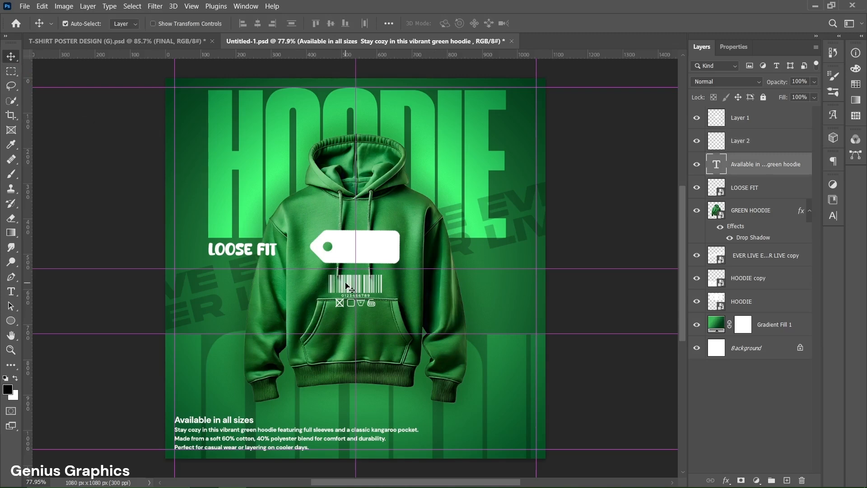
drag(352, 287, 506, 428)
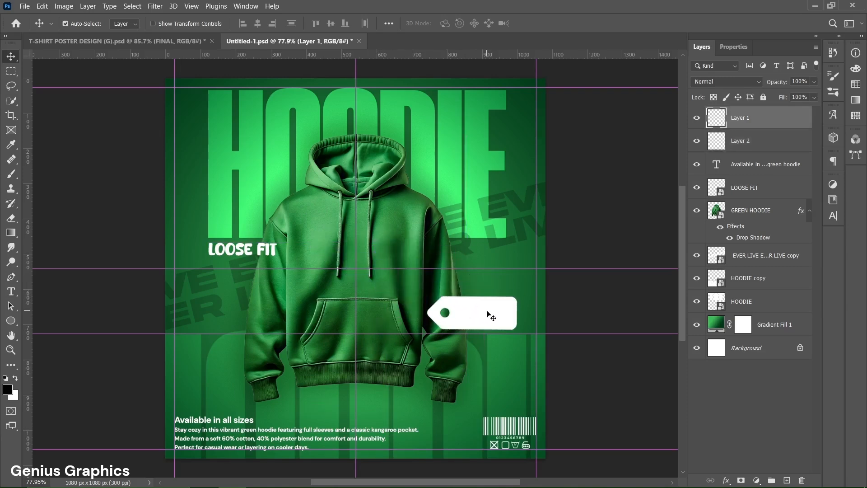
mouse_move(26, 296)
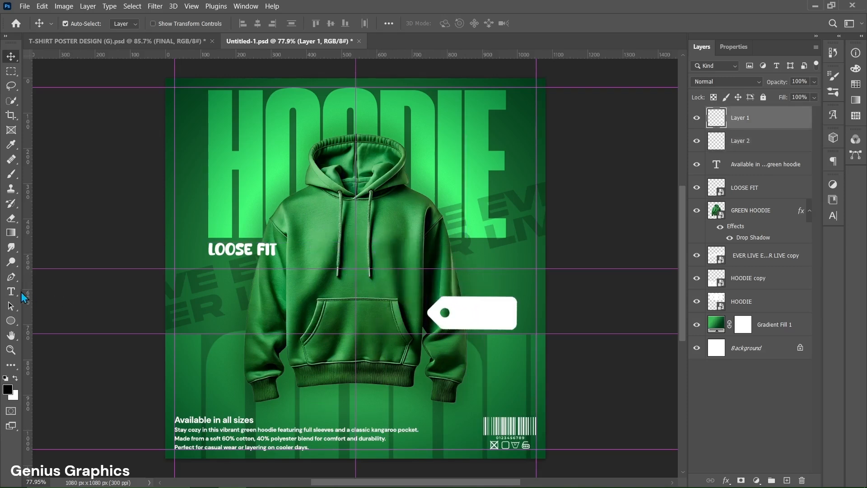
- Add black '$ 150.00 ONLY' price text in Winter Minie on the blank tag
click(11, 292)
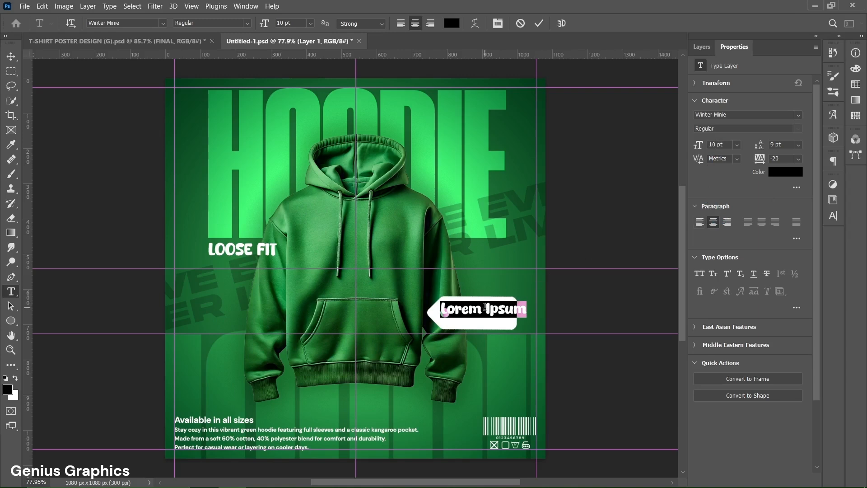
text($ 150)
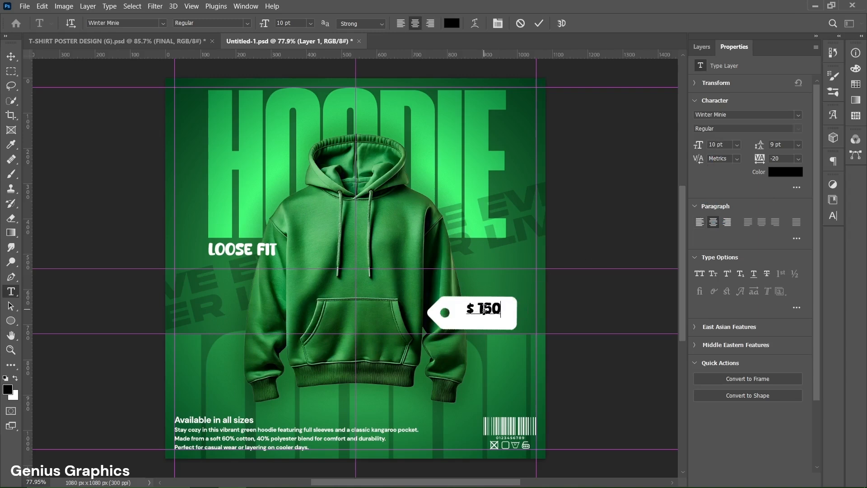
text(.00)
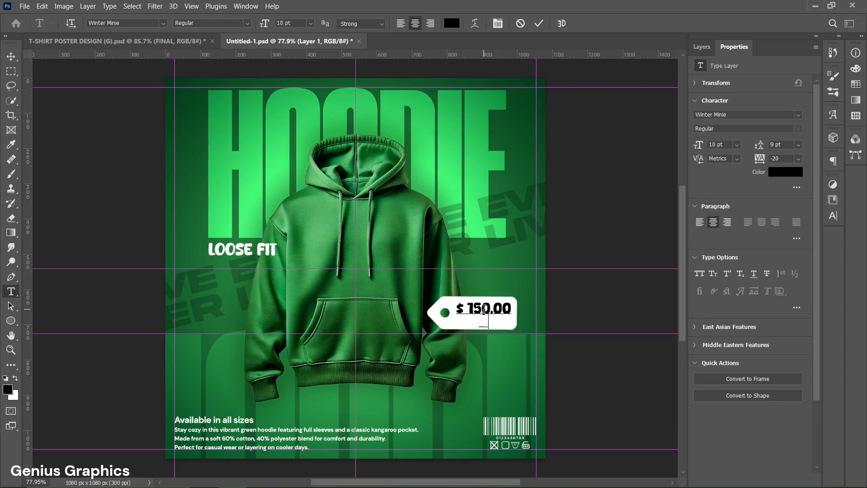
text(ONLY)
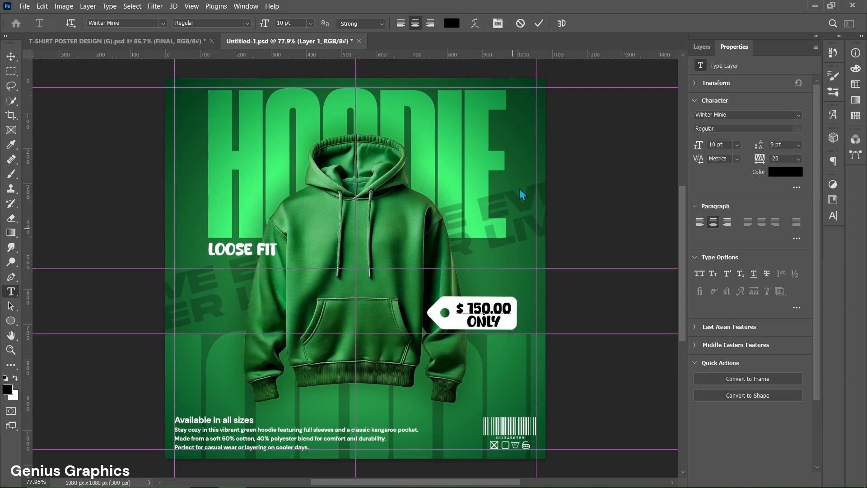
click(538, 23)
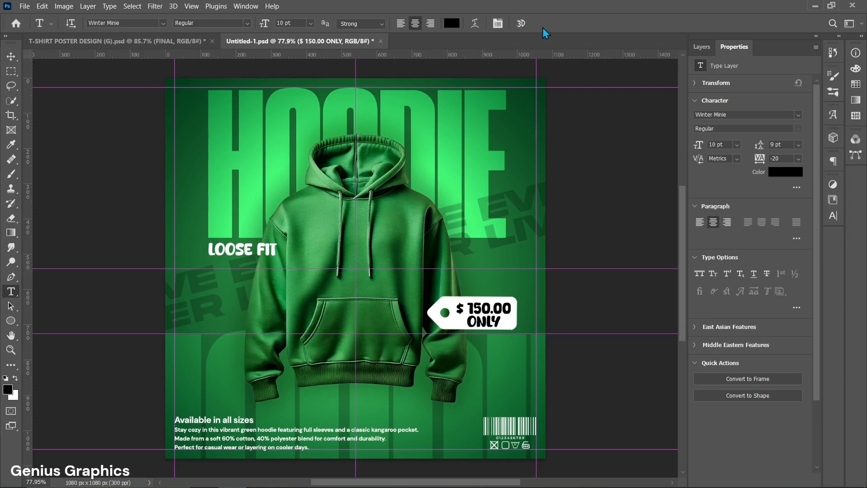
- Nudge the price text into place on the tag
click(701, 46)
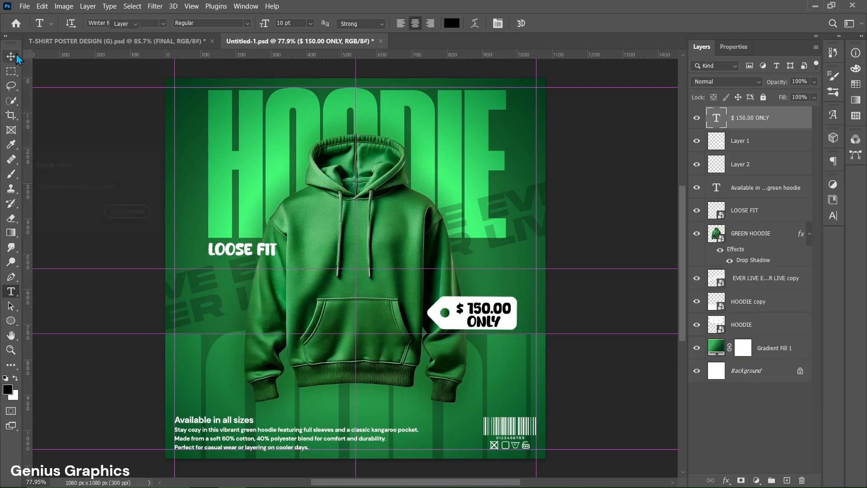
click(10, 56)
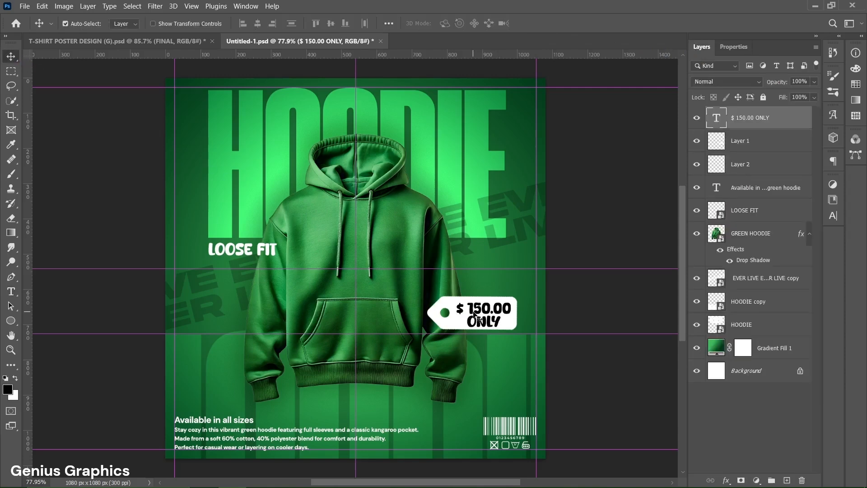
drag(476, 312, 477, 315)
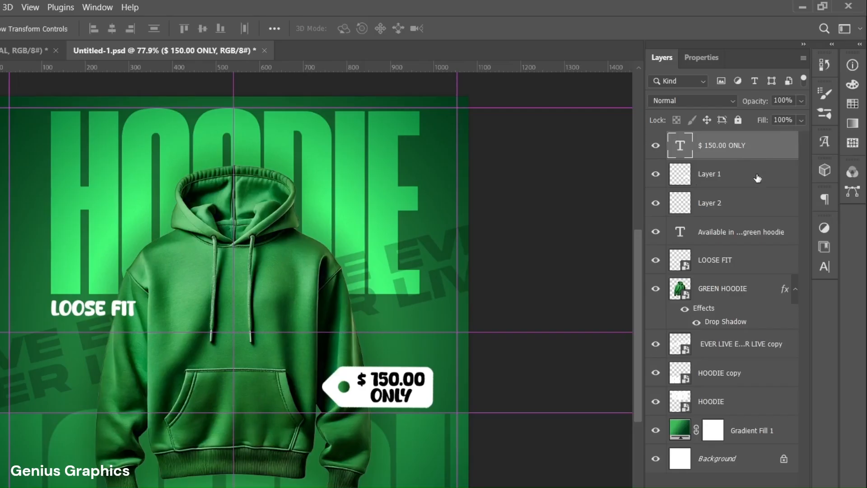
- Merge the price text with the tag layer, rotate it about 16° and reposition it beside the hoodie
right_click(710, 174)
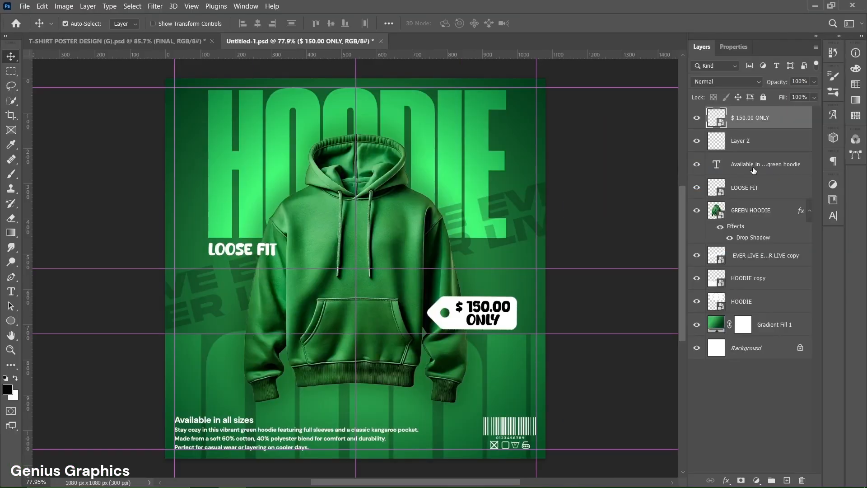
click(473, 313)
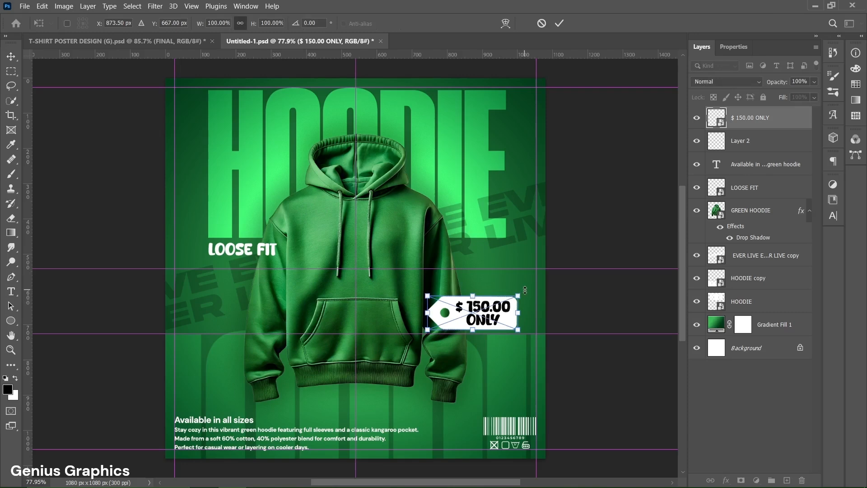
drag(525, 291, 527, 296)
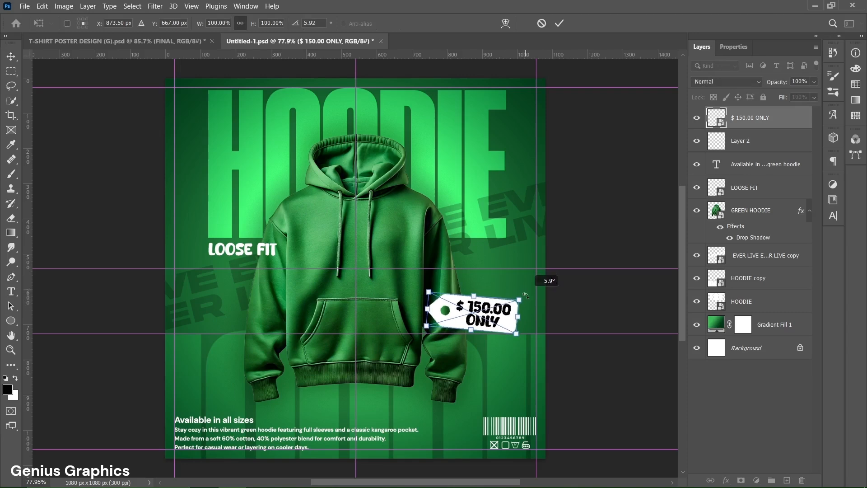
drag(526, 295, 523, 307)
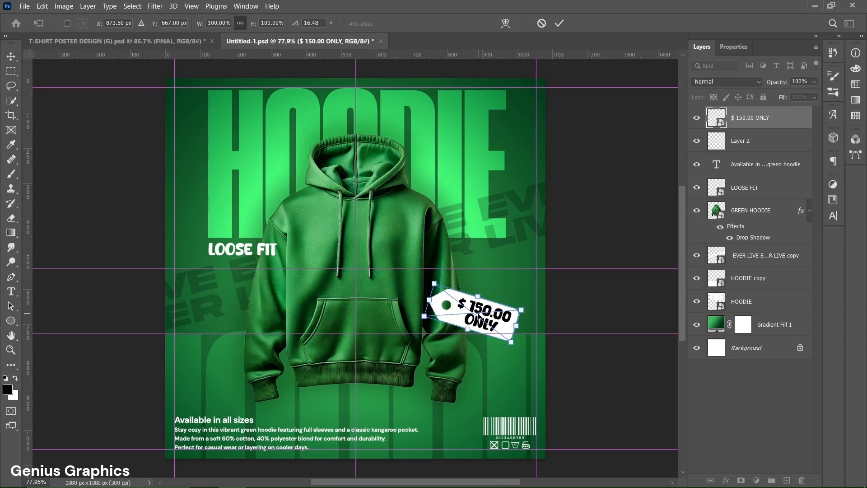
drag(469, 310, 462, 319)
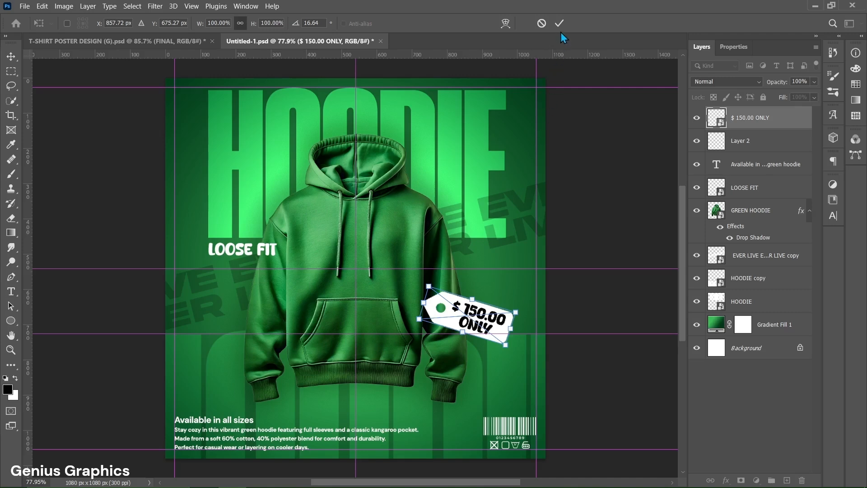
click(559, 23)
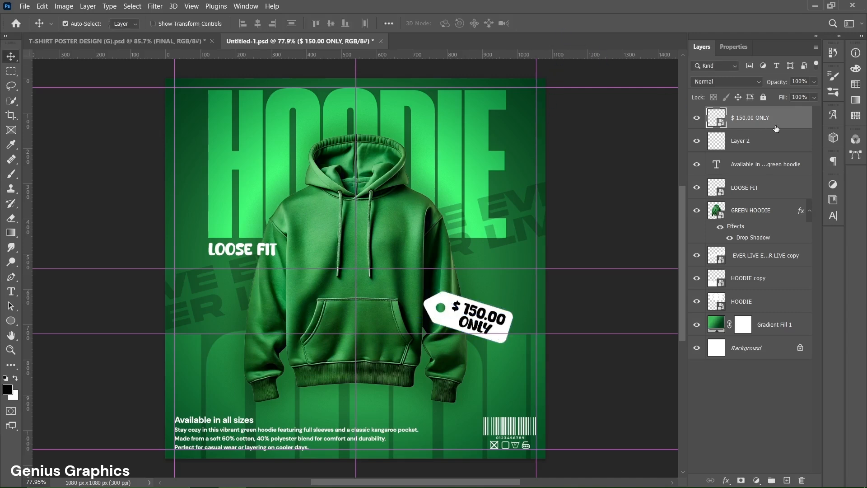